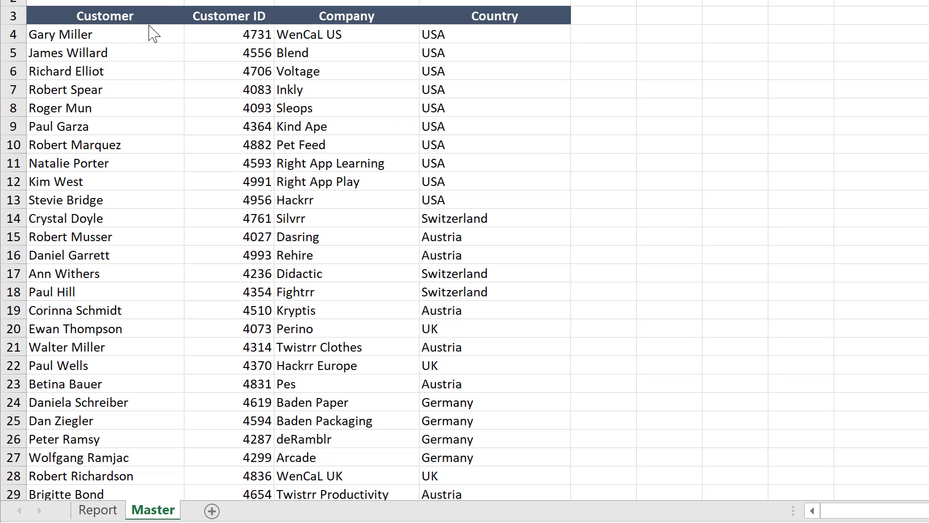
mouse_move(530, 49)
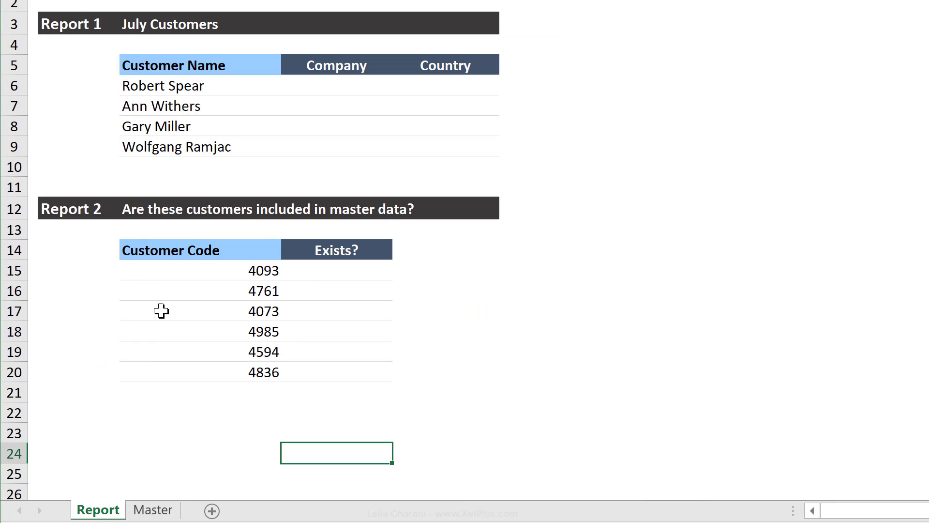
left_click(163, 85)
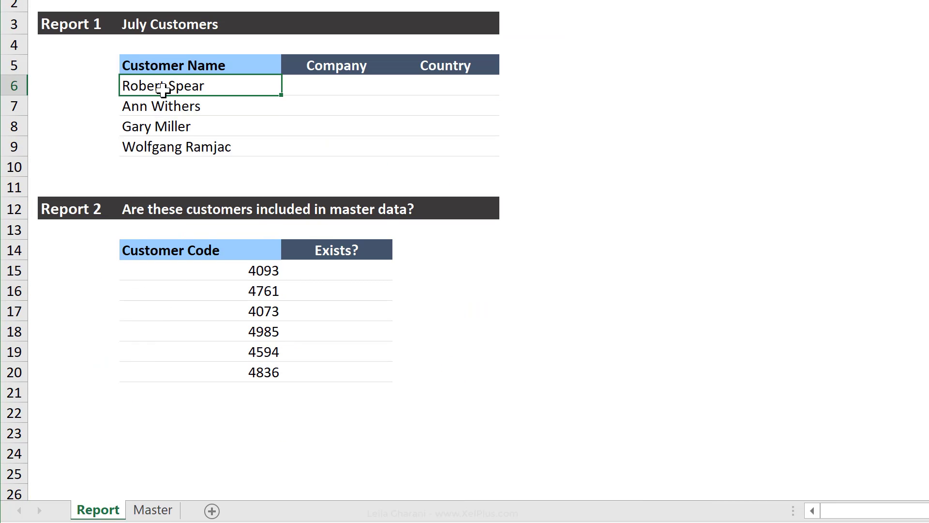
left_click(335, 85)
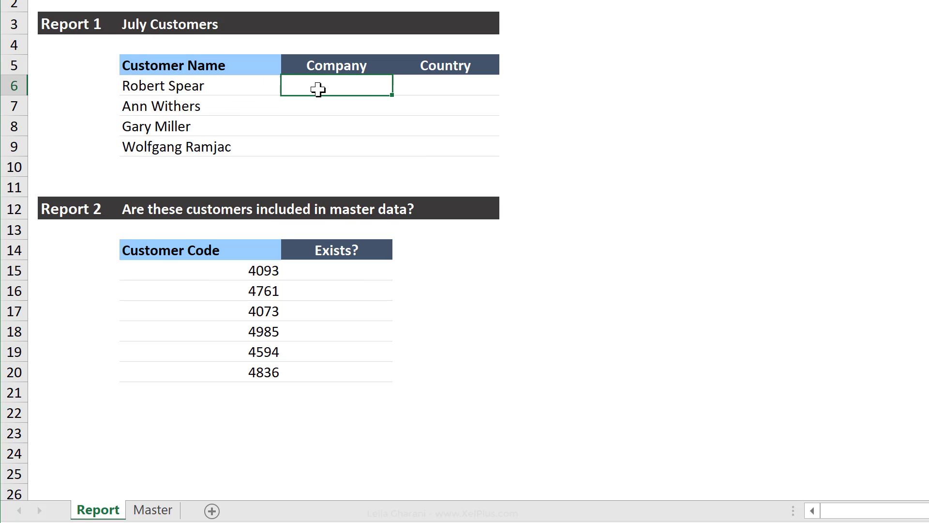
left_click(445, 85)
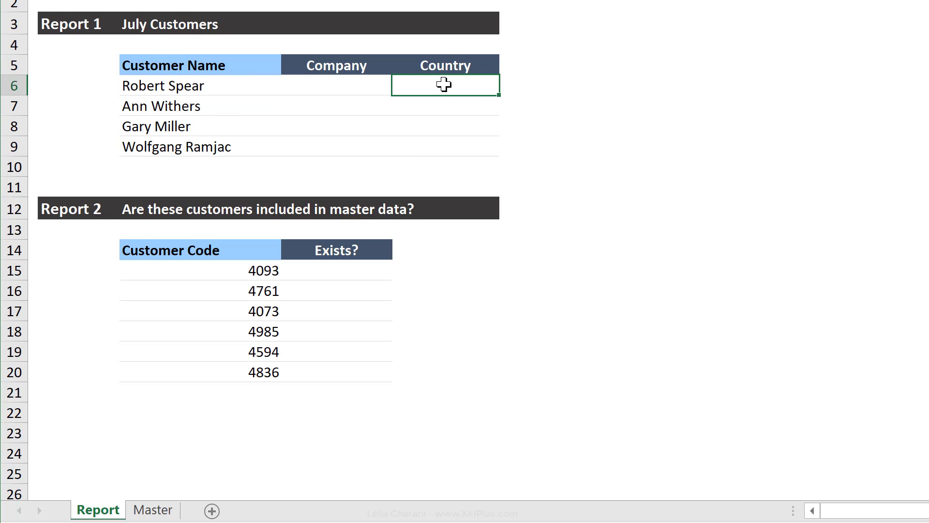
mouse_move(213, 276)
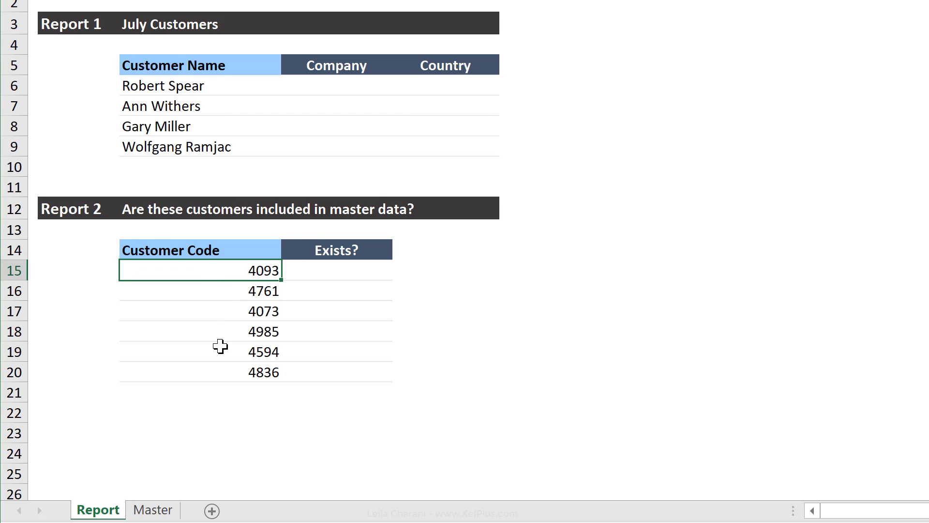
left_click(336, 270)
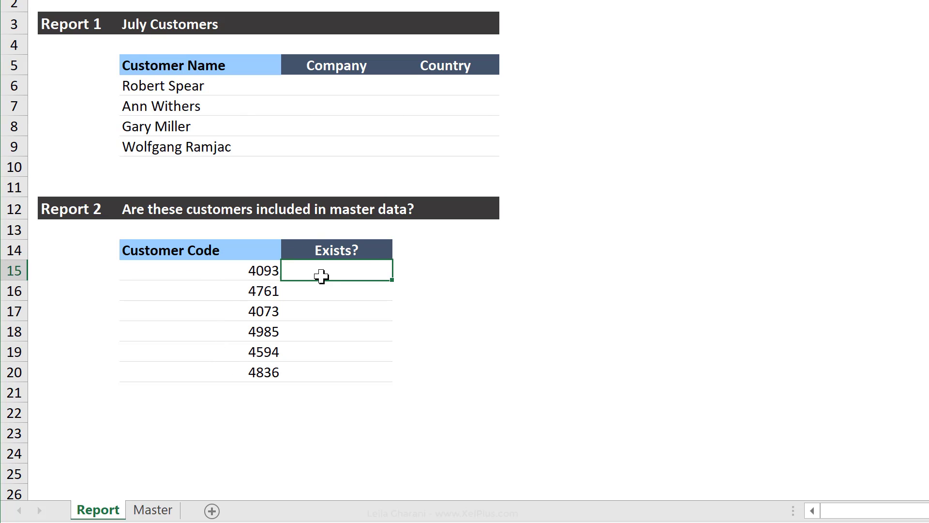
mouse_move(320, 291)
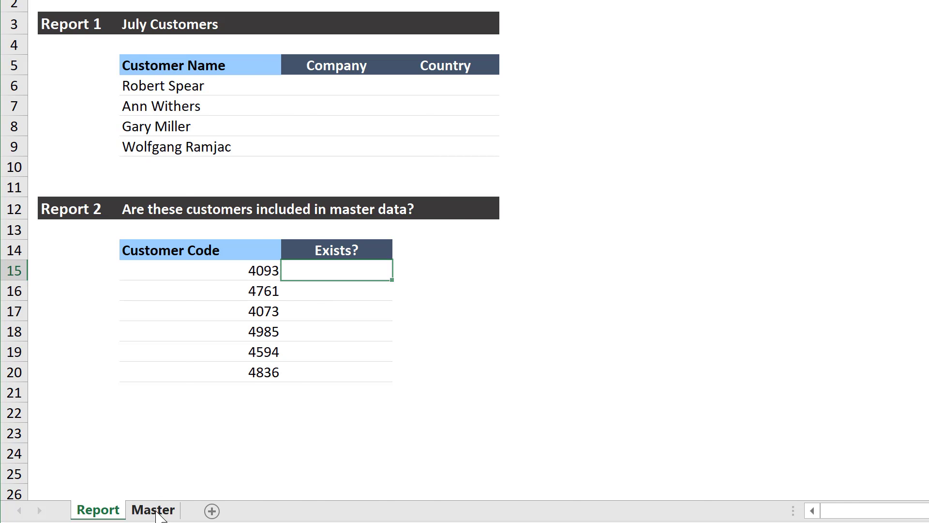
left_click(153, 509)
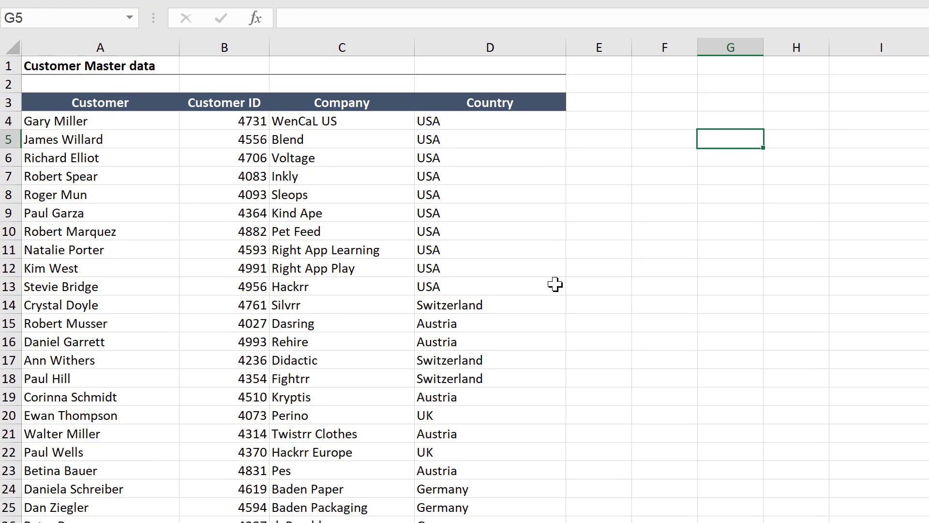
type("Kim West")
left_click(795, 139)
type("=Vlookup(")
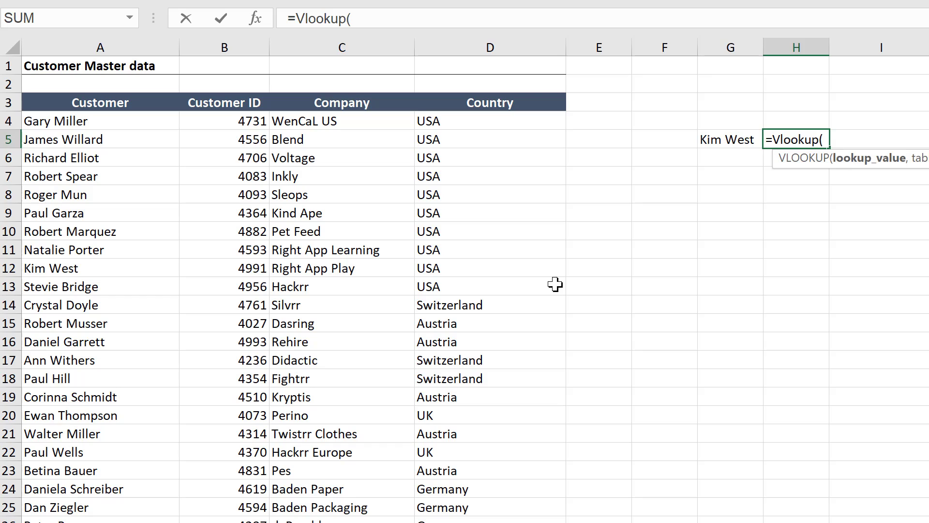
mouse_move(679, 184)
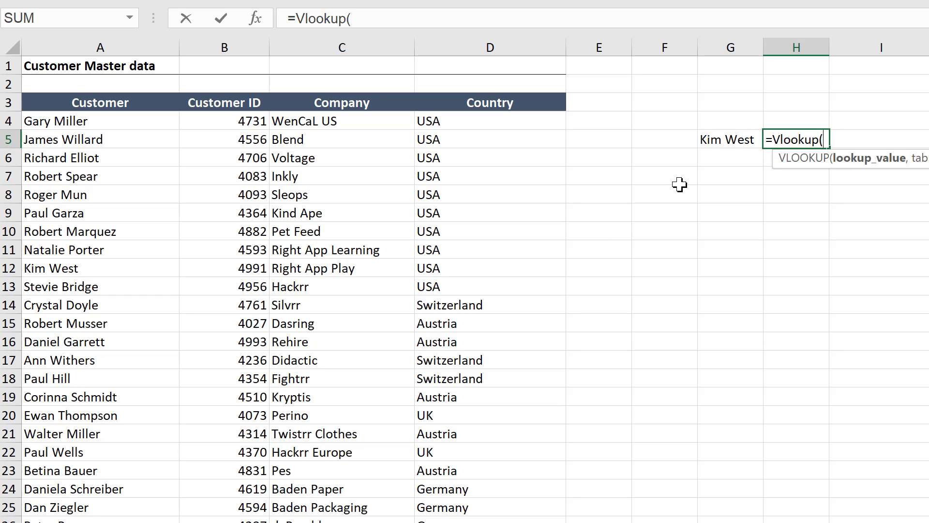
left_click(728, 139)
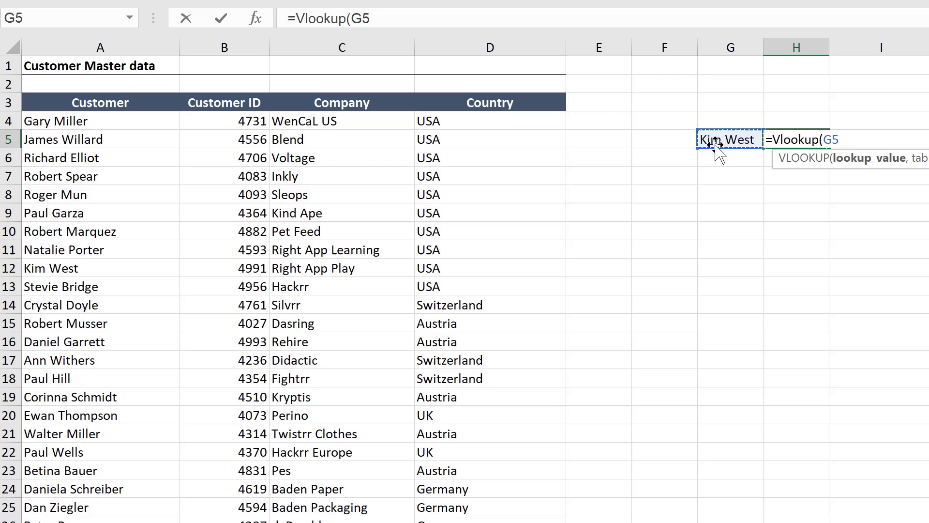
type(",A4:B4")
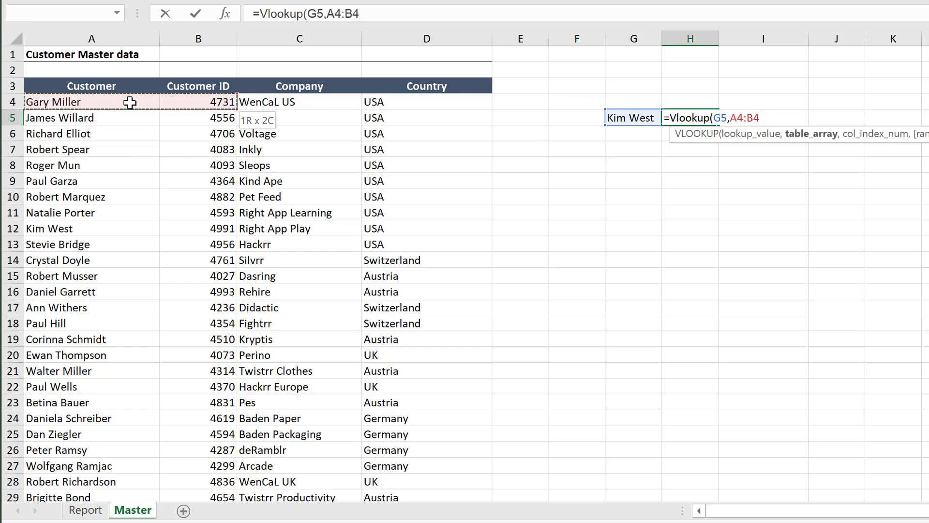
key("ctrl+shift+down")
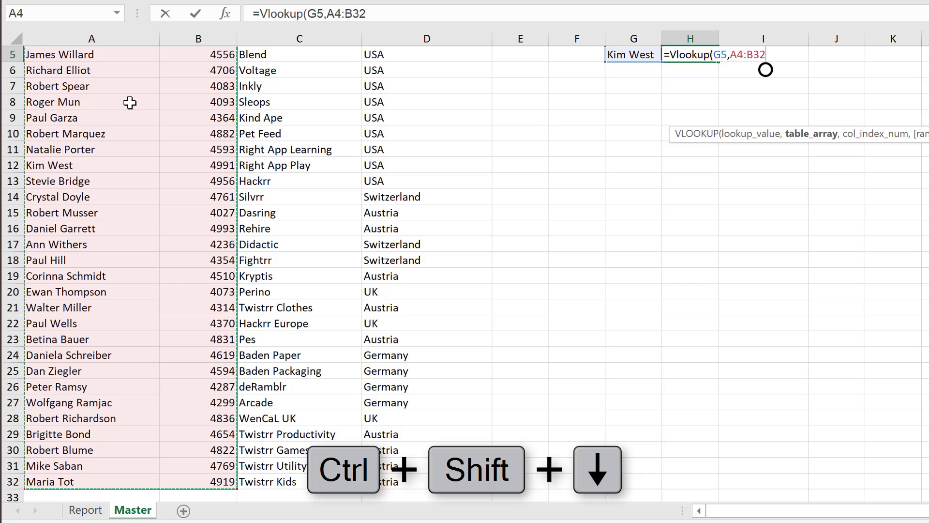
type(",")
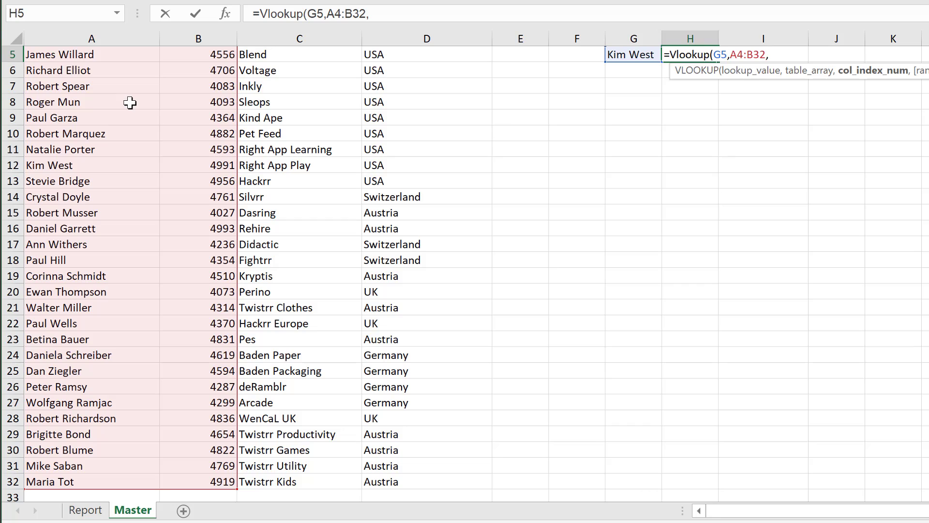
type("2")
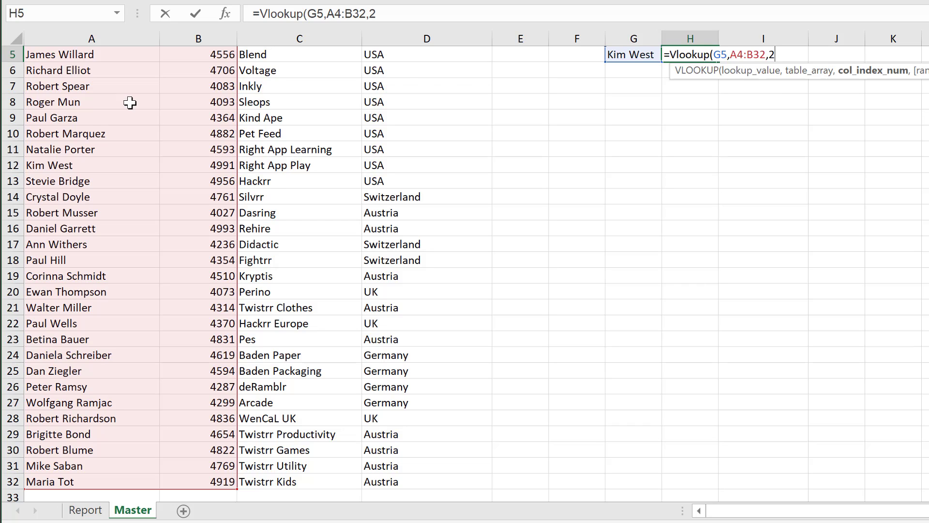
type(",")
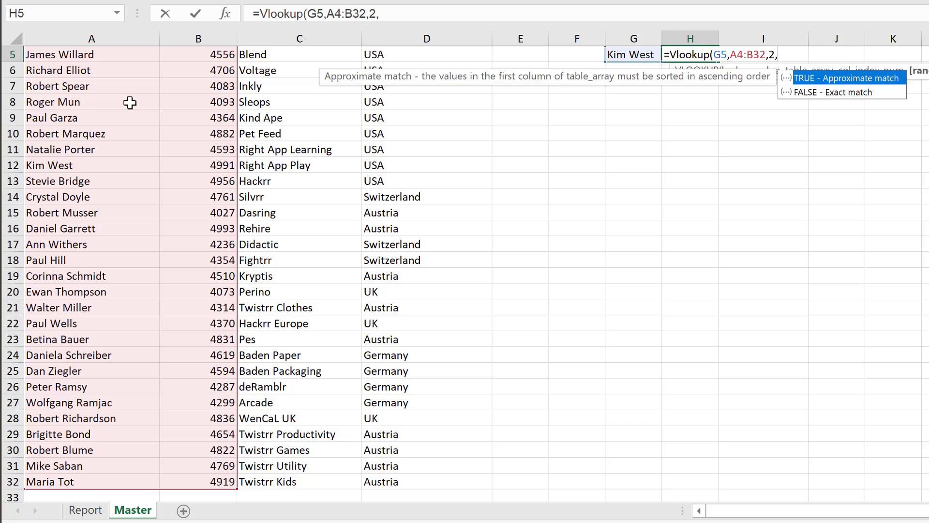
type(")")
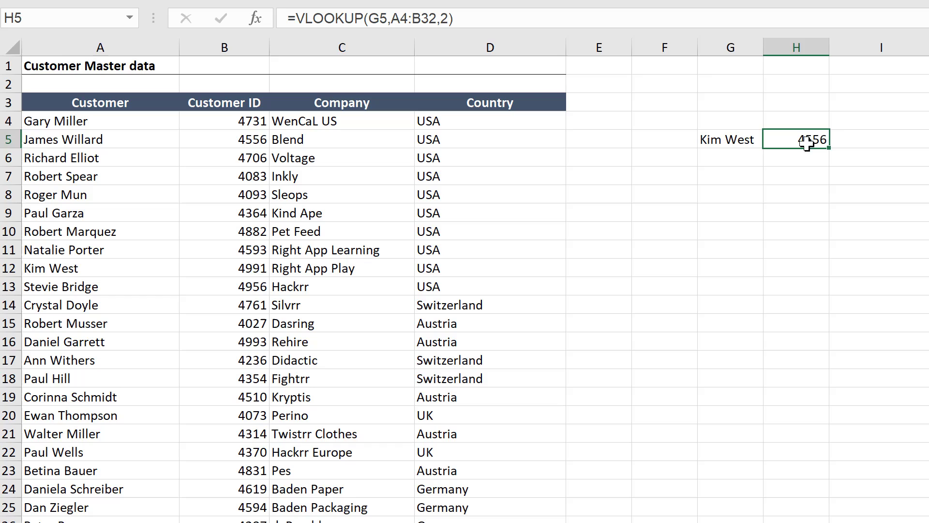
mouse_move(59, 270)
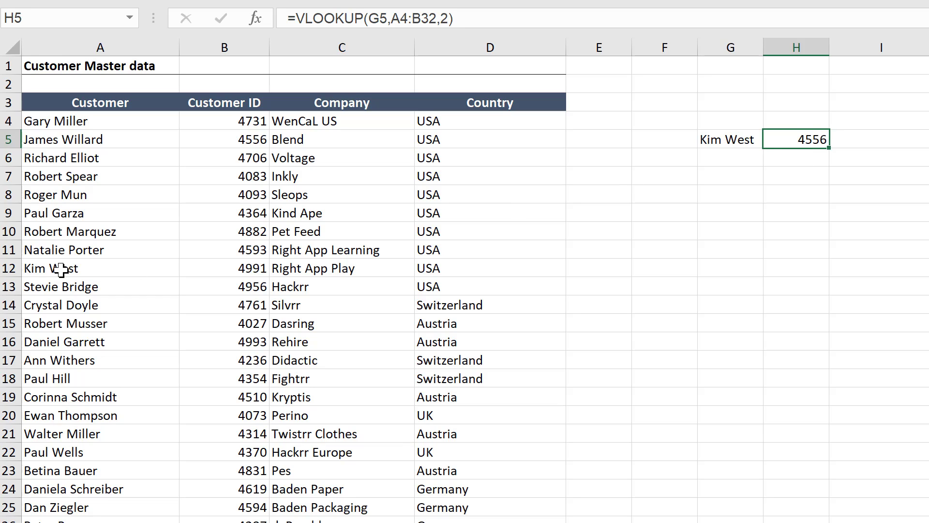
left_click(224, 267)
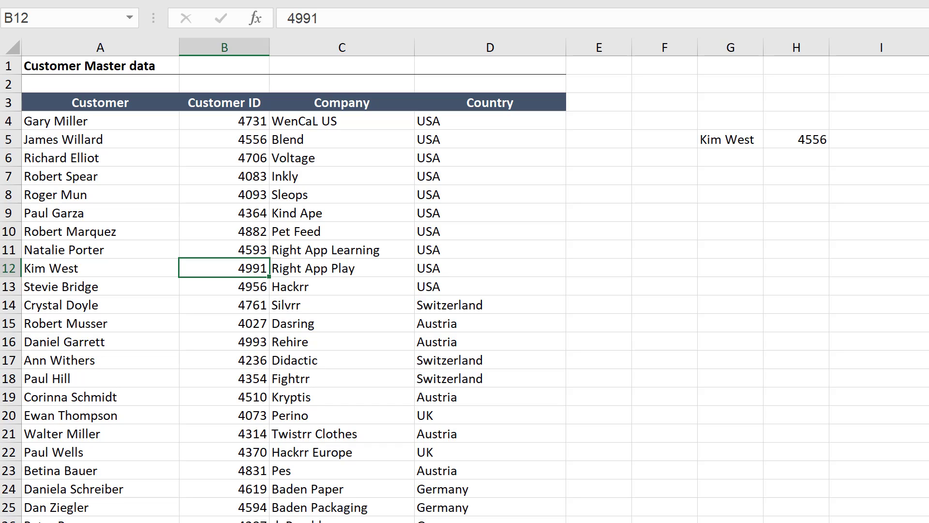
left_click(100, 248)
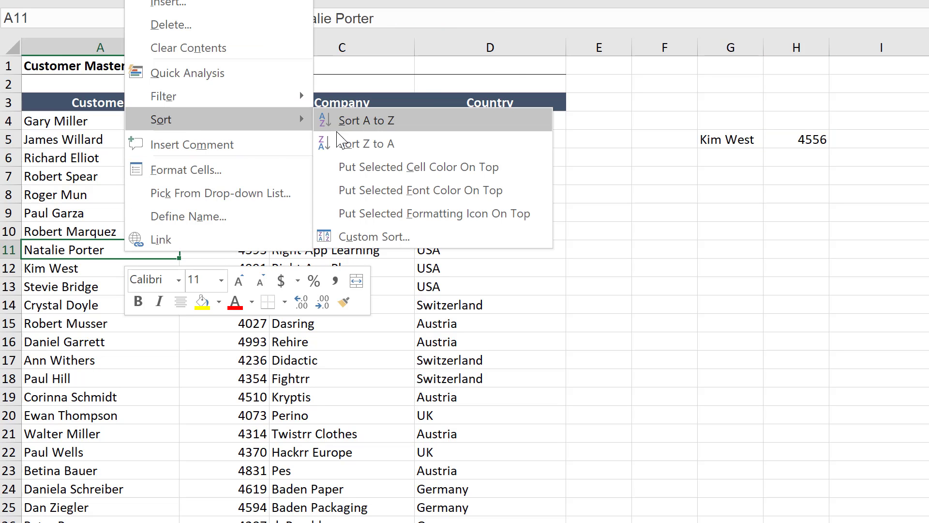
left_click(368, 120)
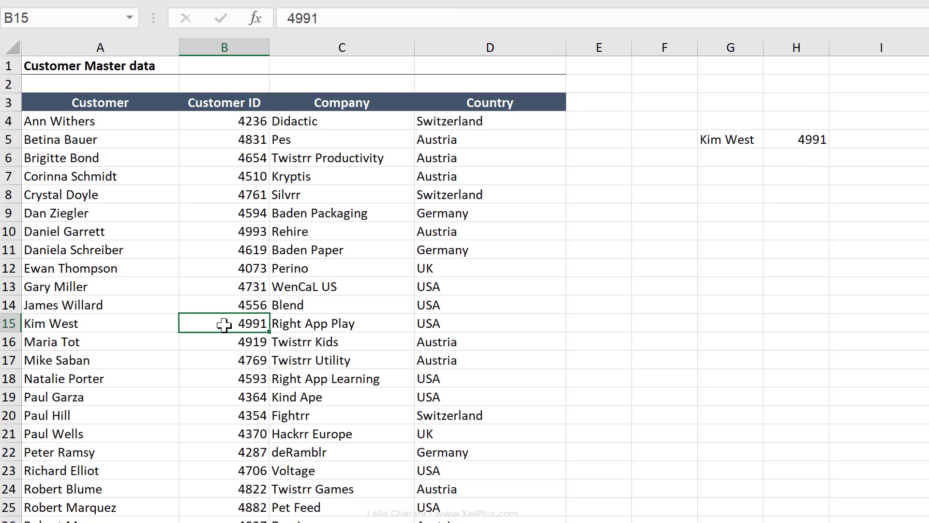
mouse_move(749, 137)
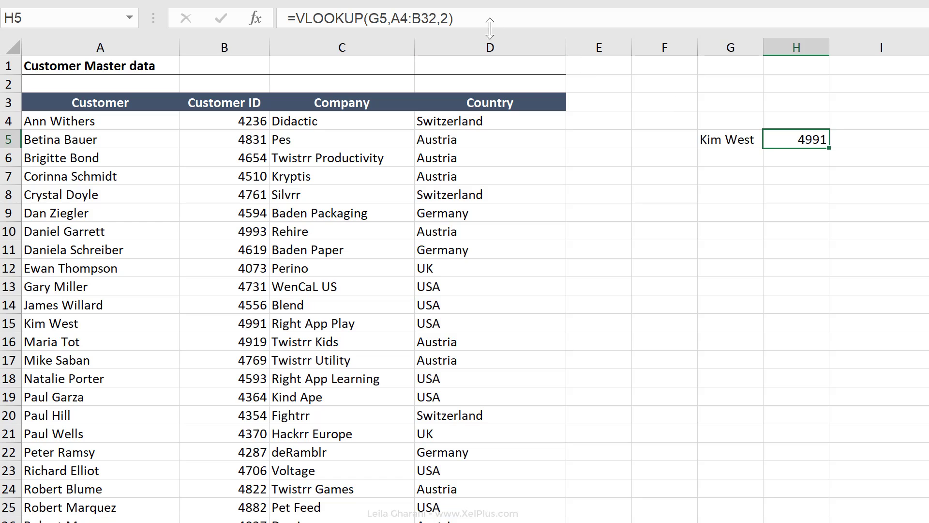
mouse_move(230, 282)
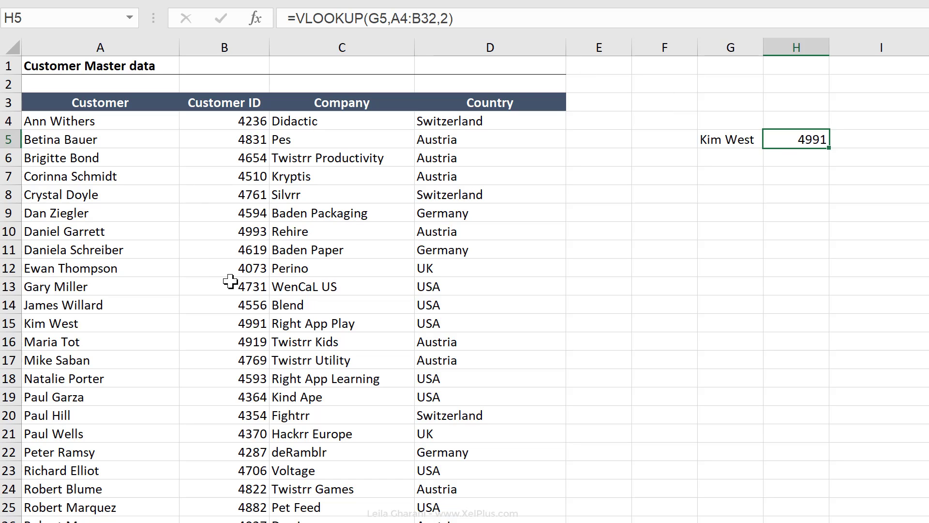
key("ctrl+z")
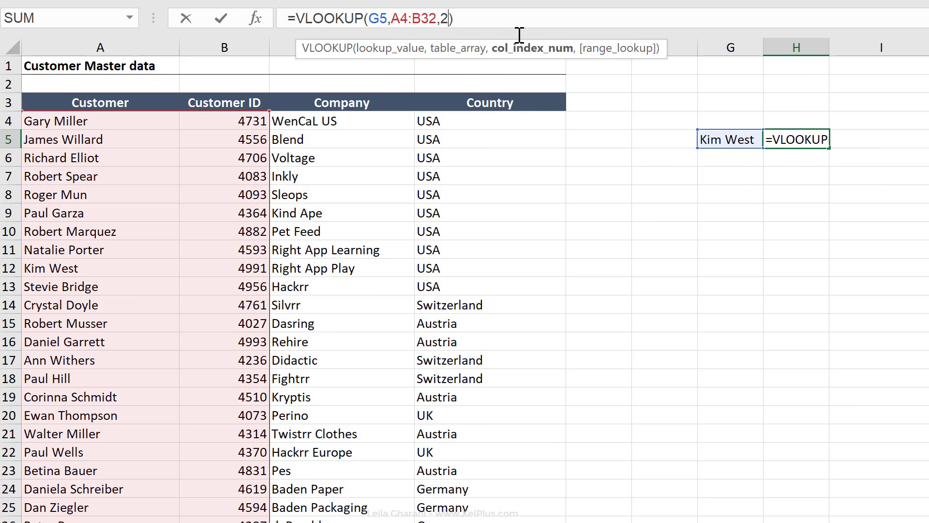
type(",")
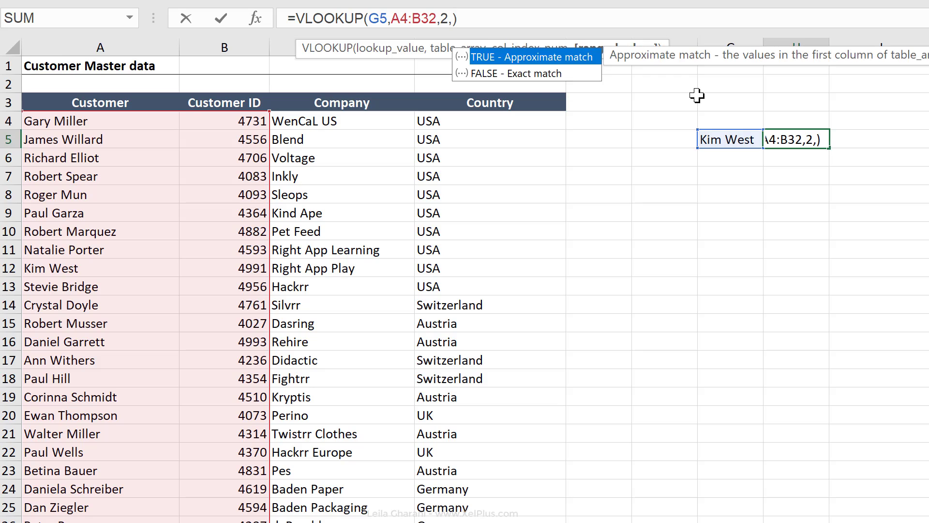
type("false")
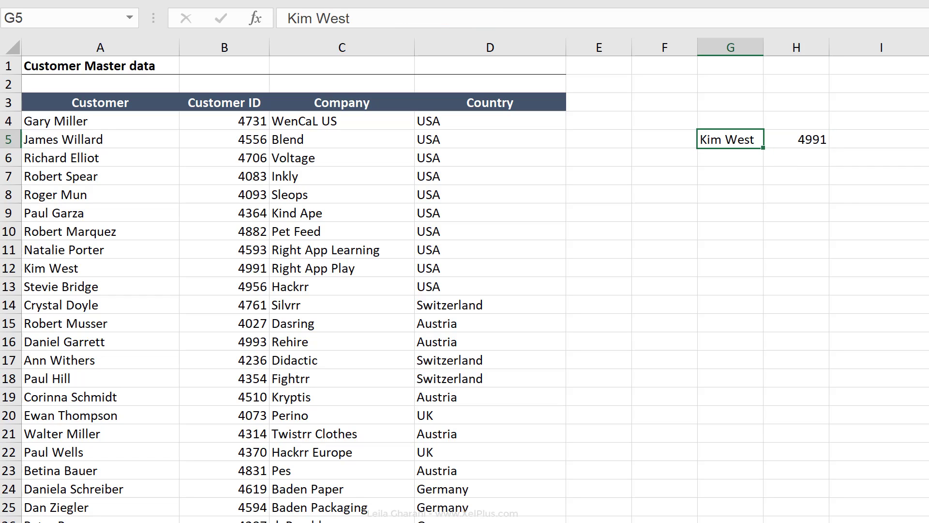
type("Paul")
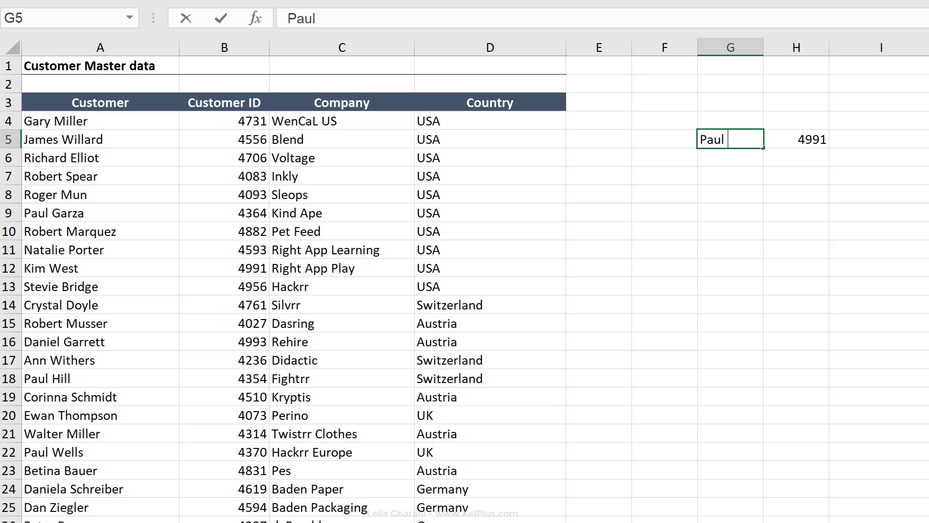
left_click(224, 378)
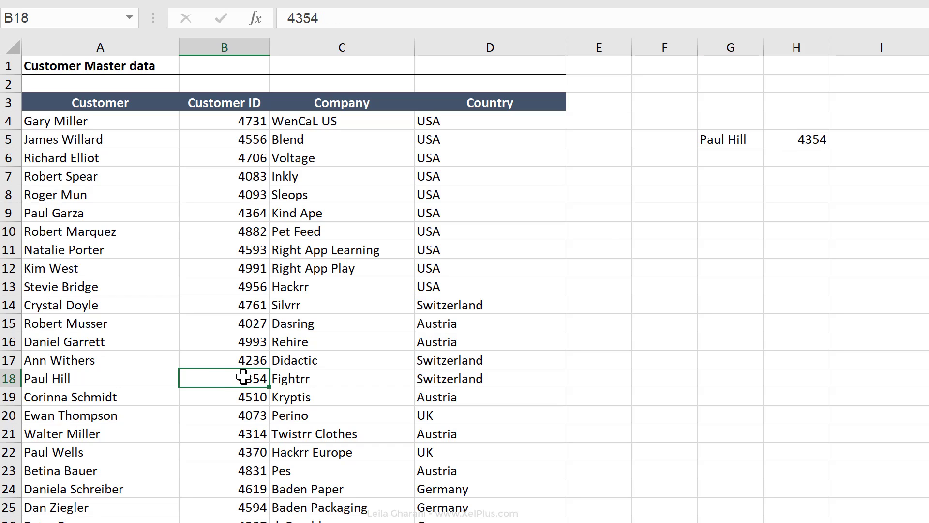
left_click(796, 139)
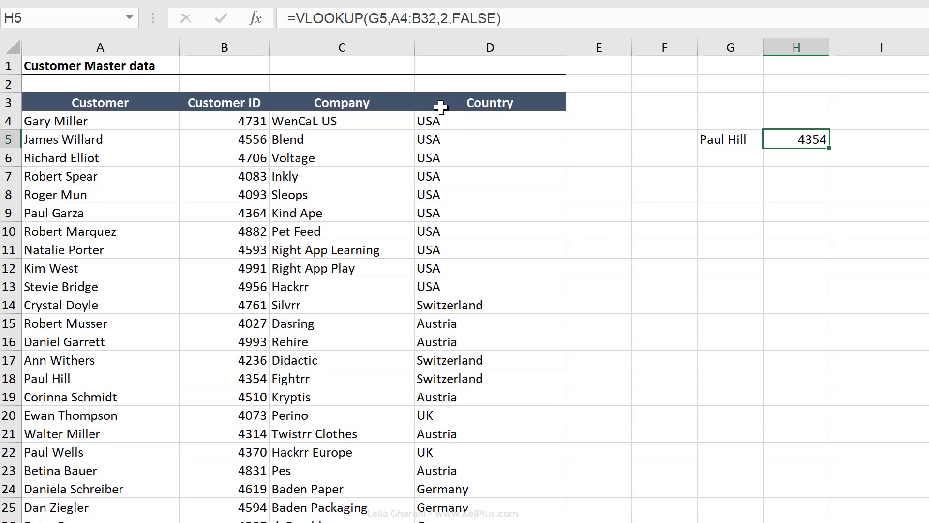
mouse_move(332, 121)
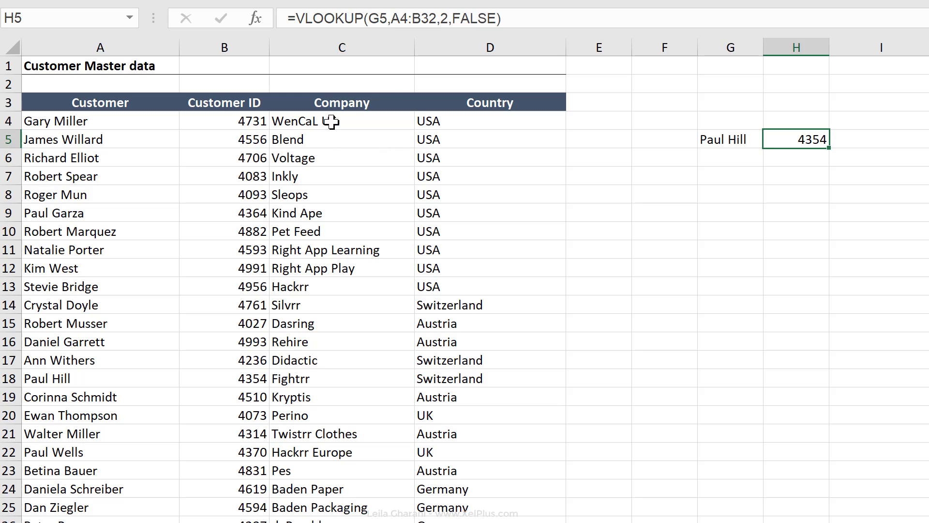
double_click(796, 139)
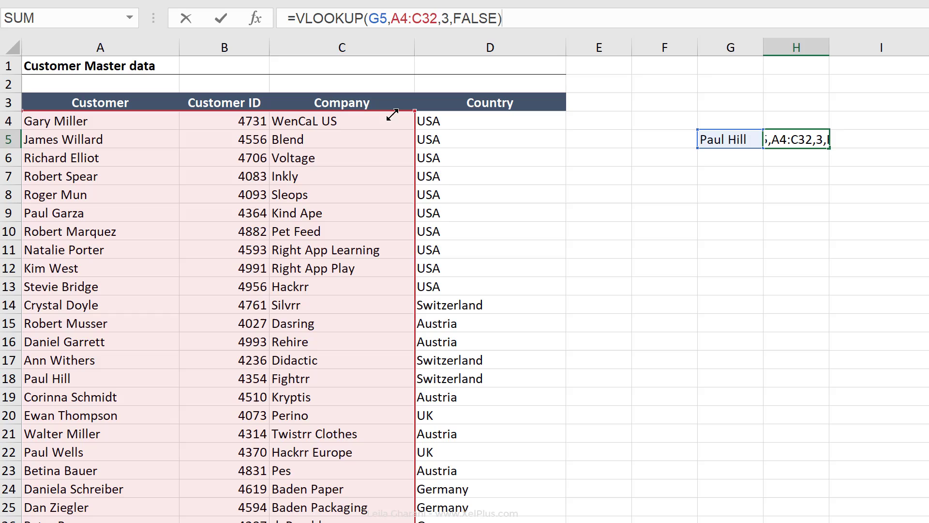
mouse_move(249, 224)
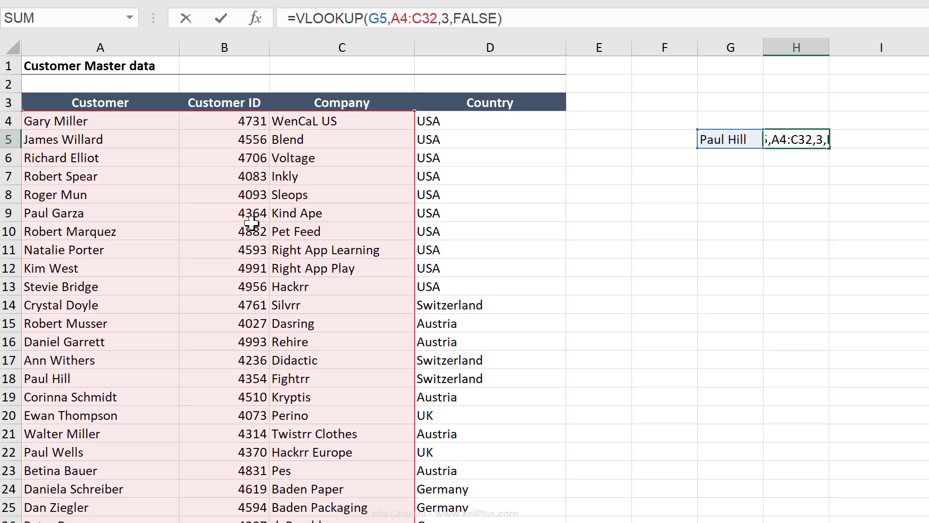
mouse_move(243, 155)
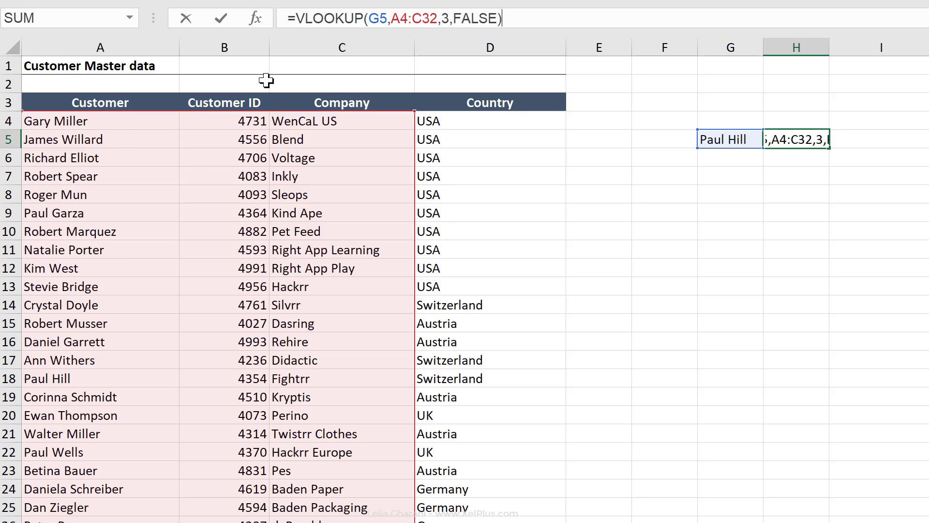
mouse_move(308, 240)
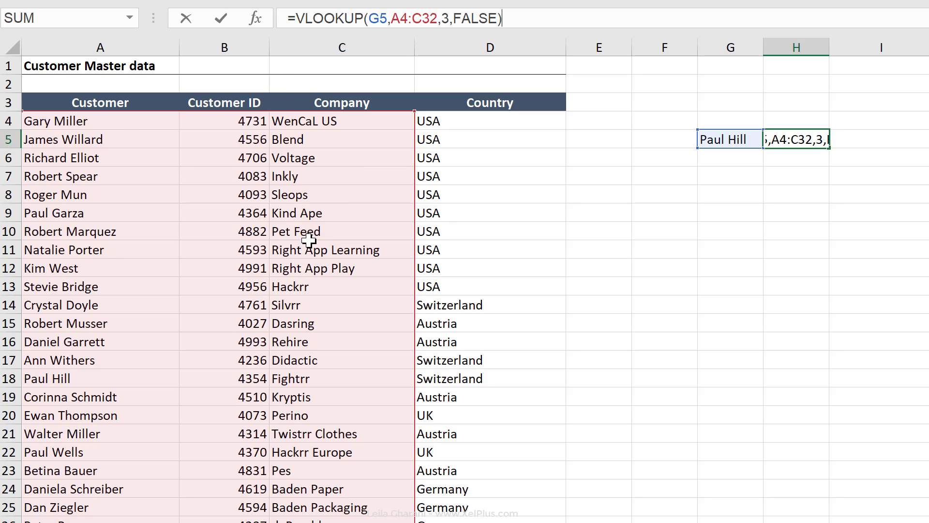
mouse_move(130, 164)
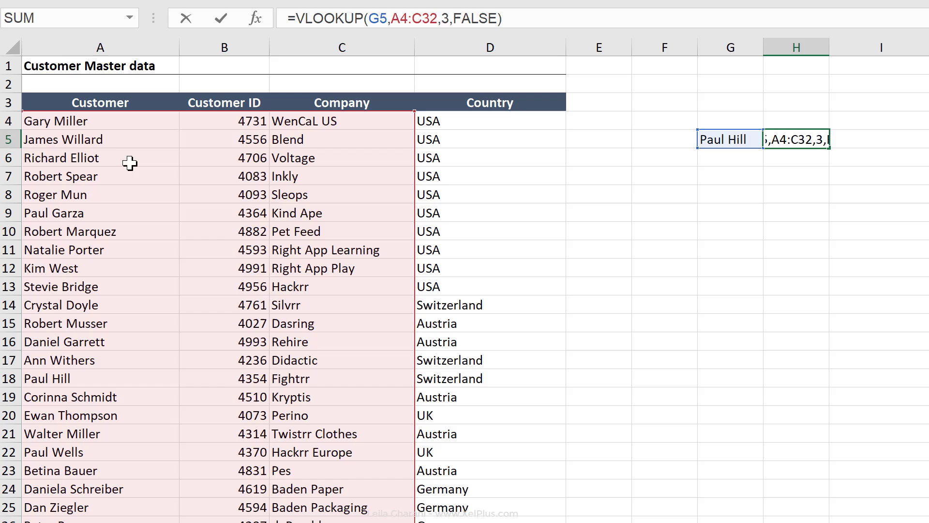
mouse_move(361, 188)
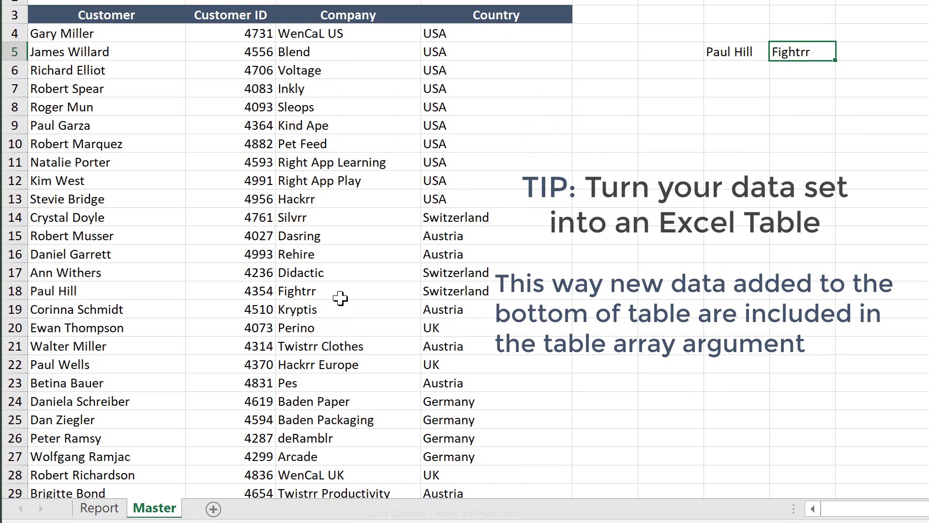
left_click(347, 290)
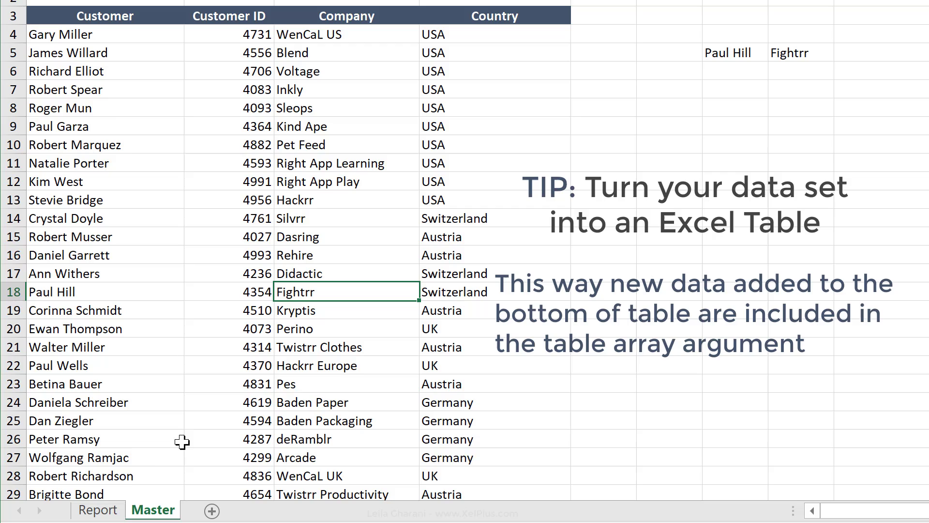
left_click(98, 509)
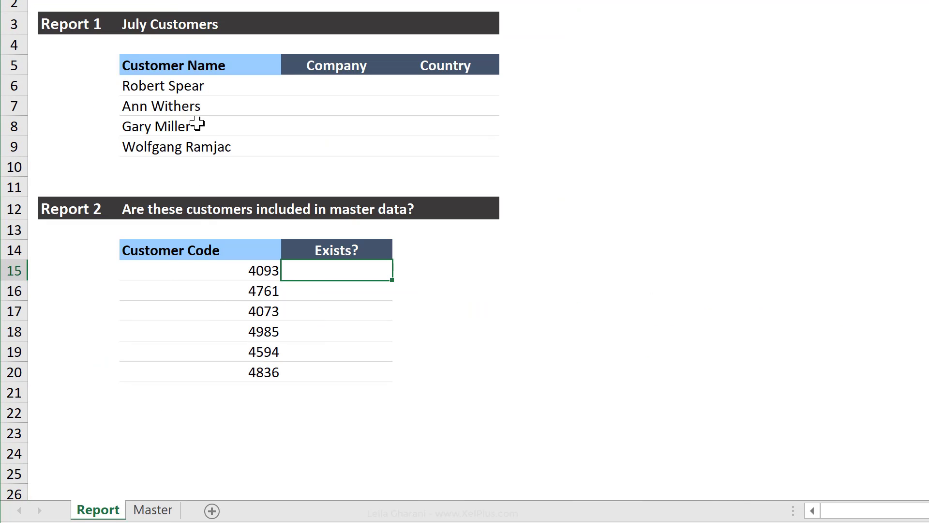
left_click(335, 85)
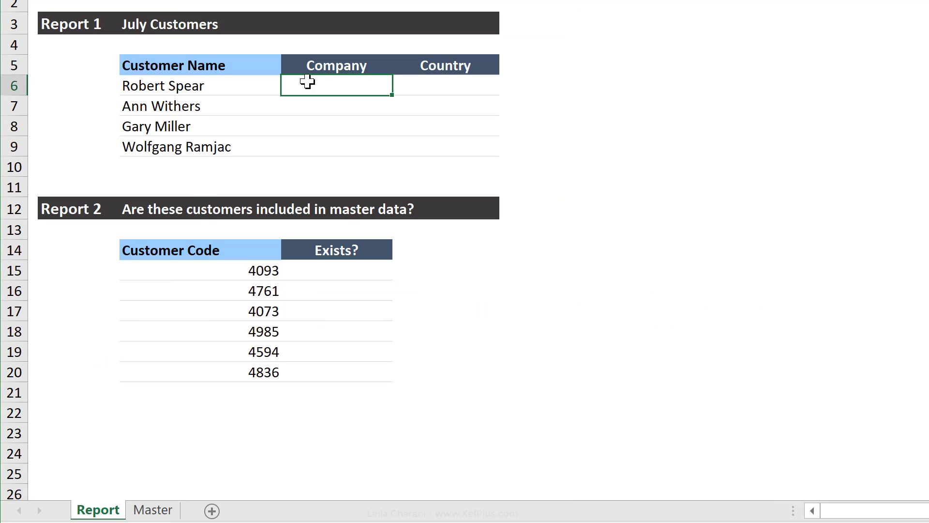
type("=")
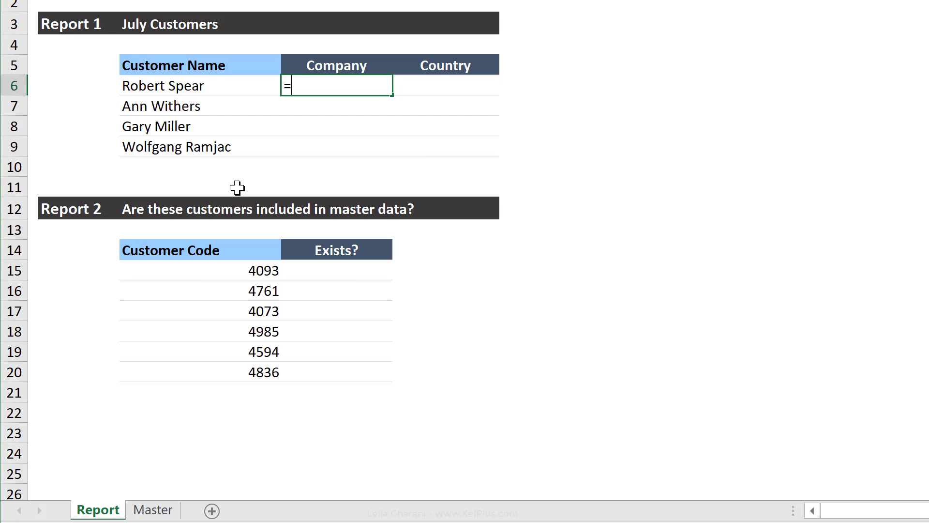
type("vlookup")
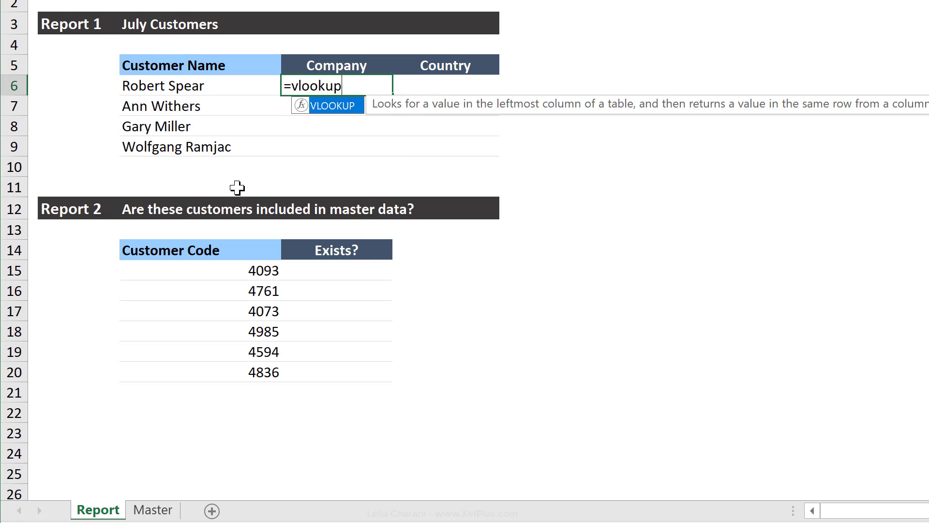
type("(")
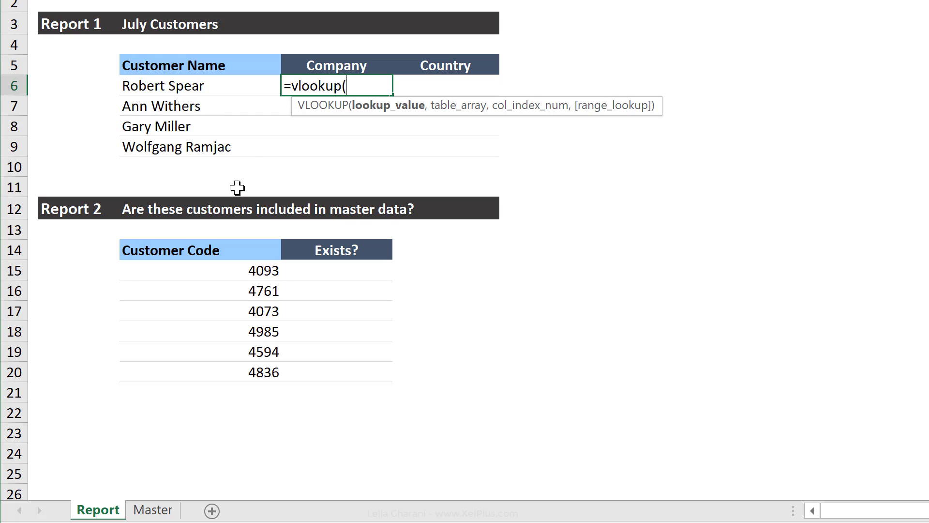
mouse_move(370, 121)
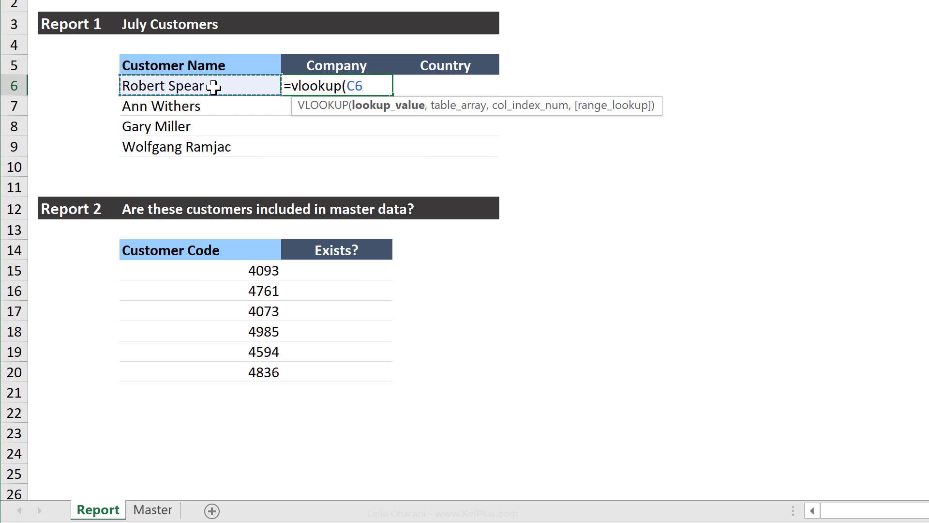
Step: Complete the lookup with Master A4:D32, column 3 and exact match, returning Inkly
type(",")
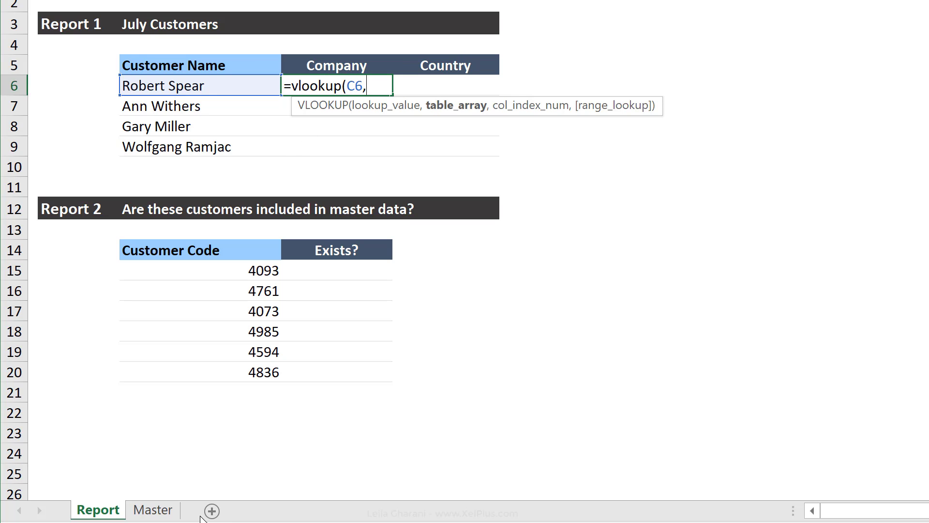
left_click(152, 509)
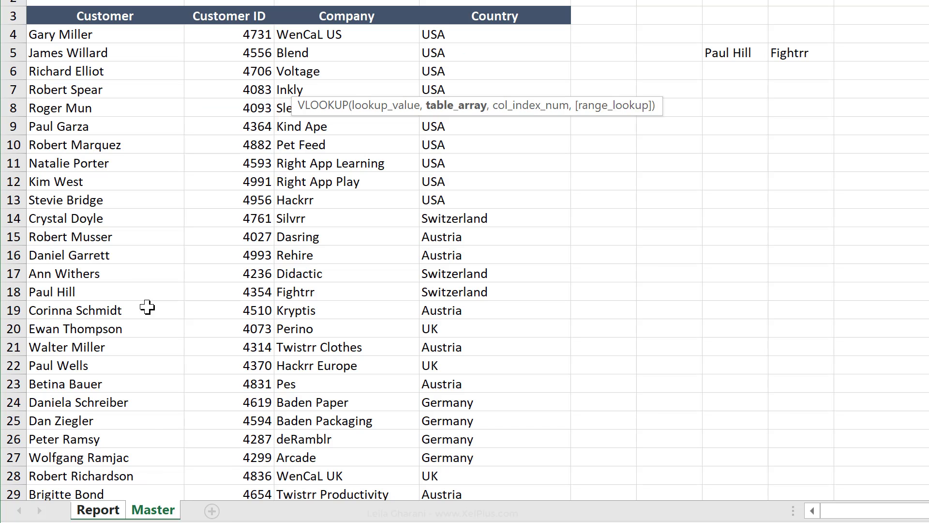
mouse_move(159, 34)
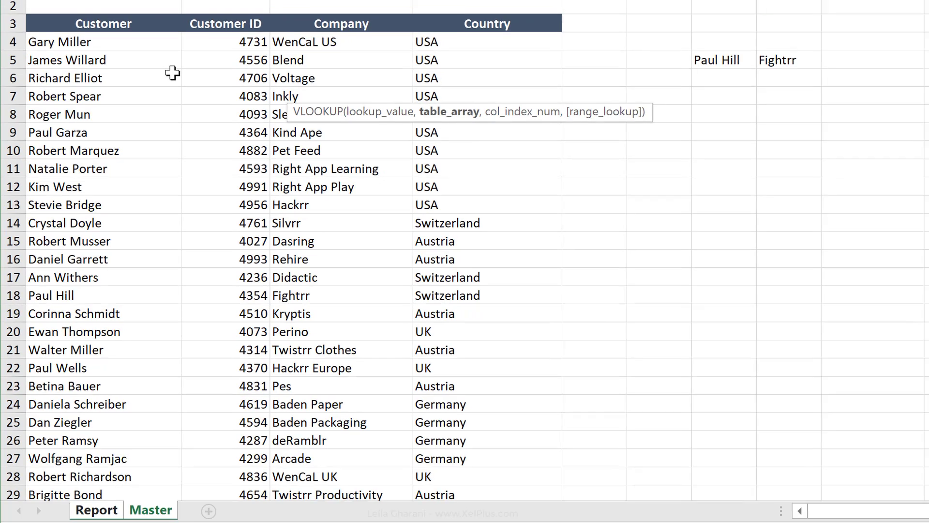
left_click(131, 510)
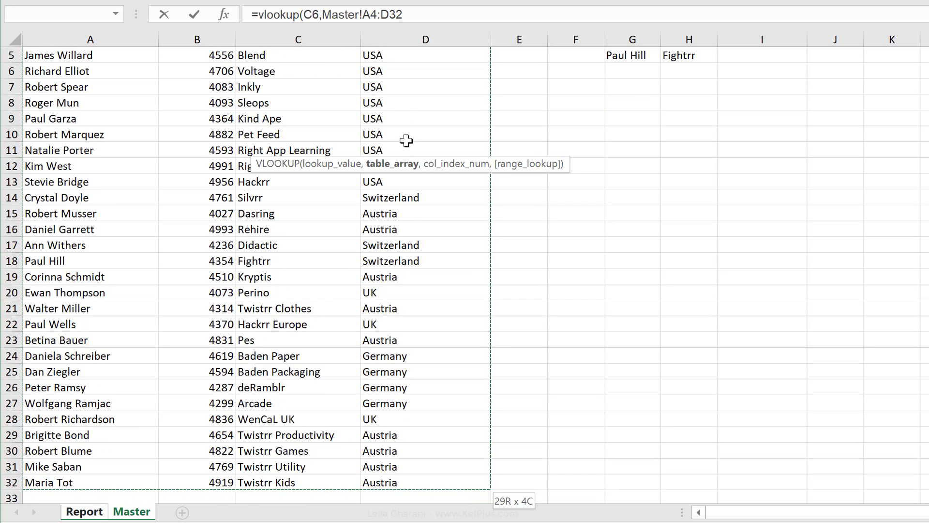
type(",")
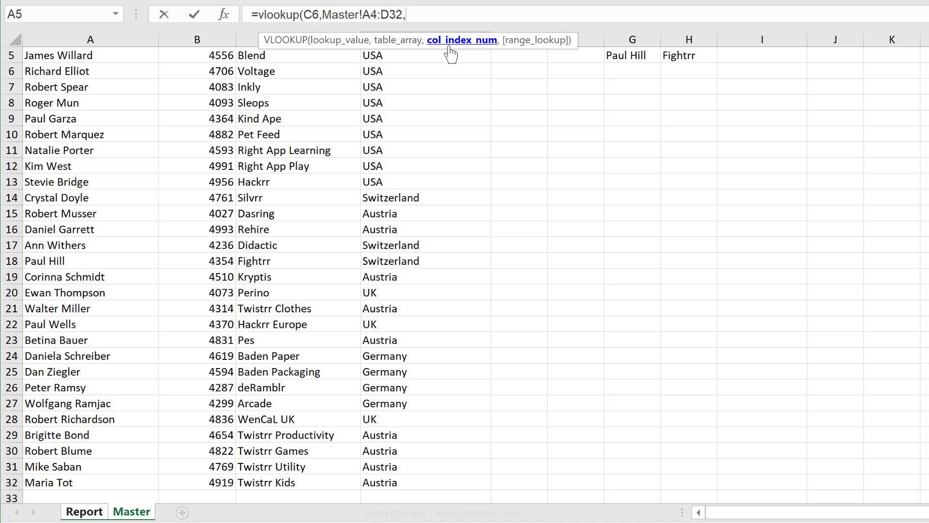
type("3,")
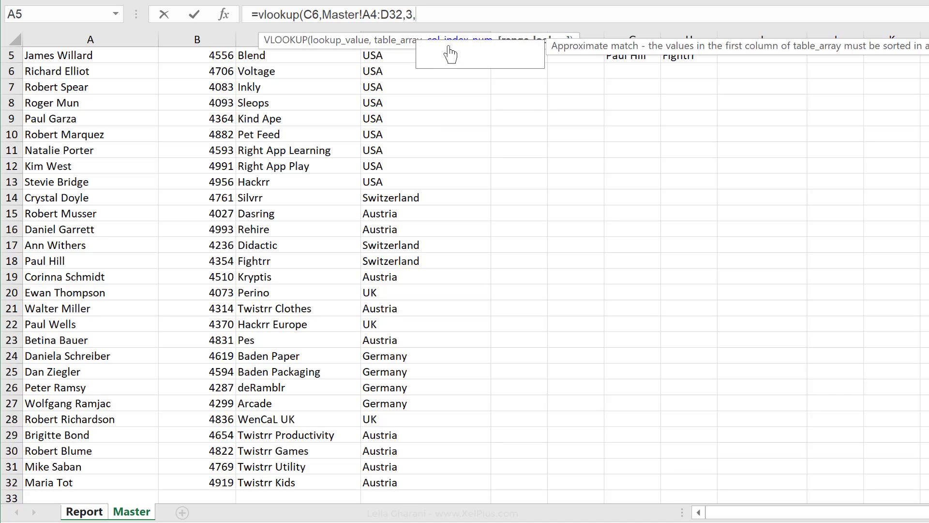
type("f")
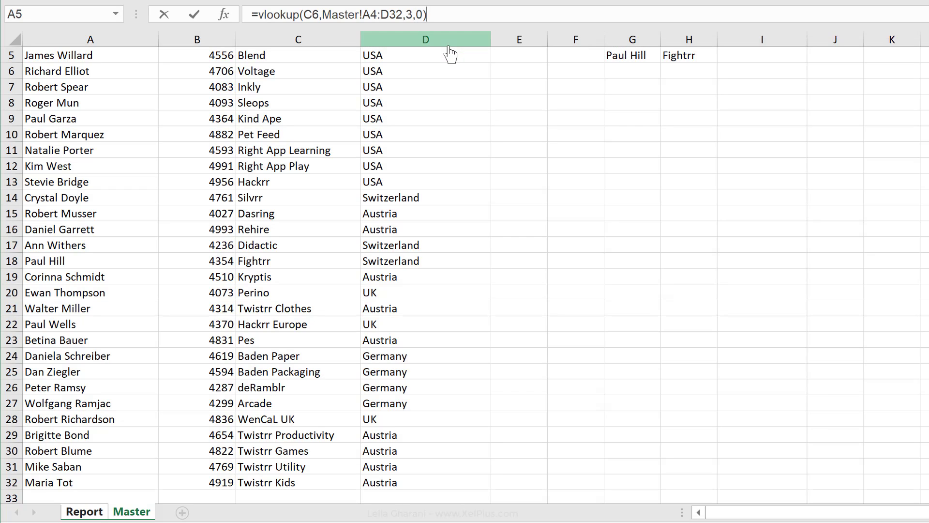
left_click(84, 511)
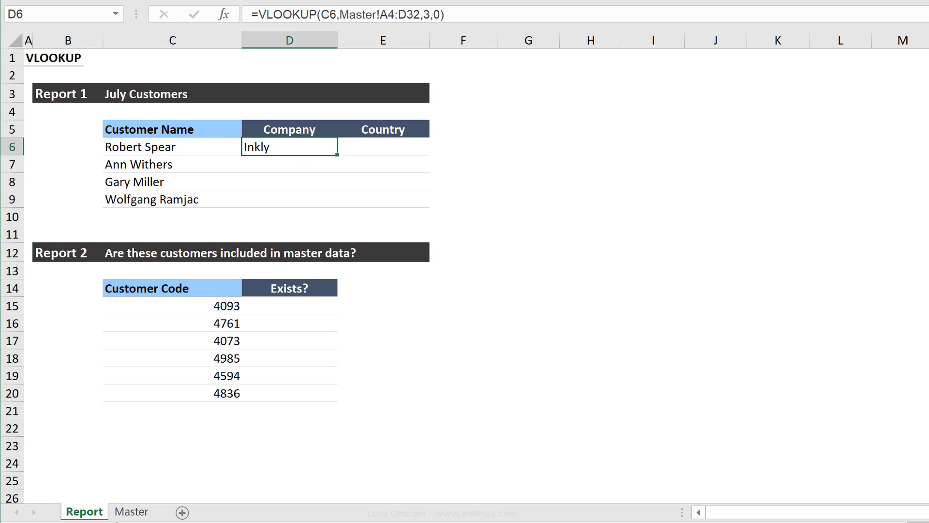
left_click(131, 511)
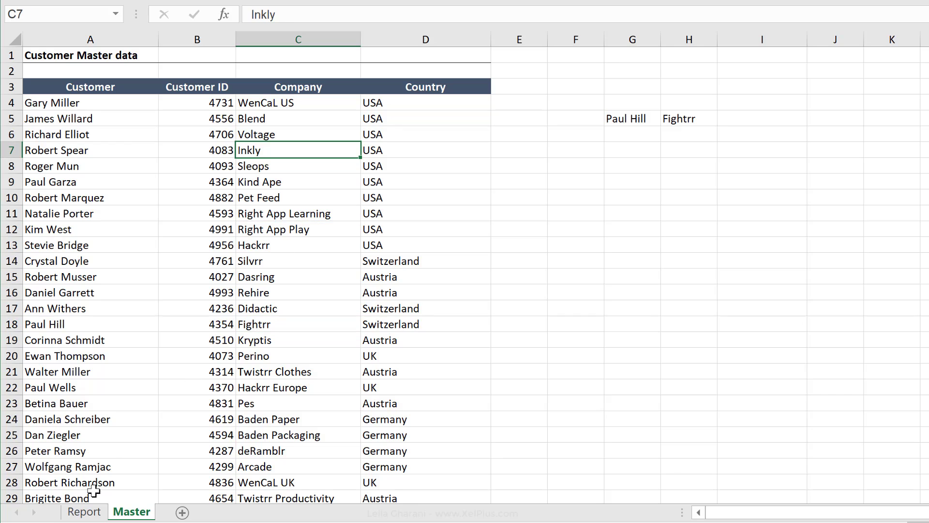
left_click(84, 511)
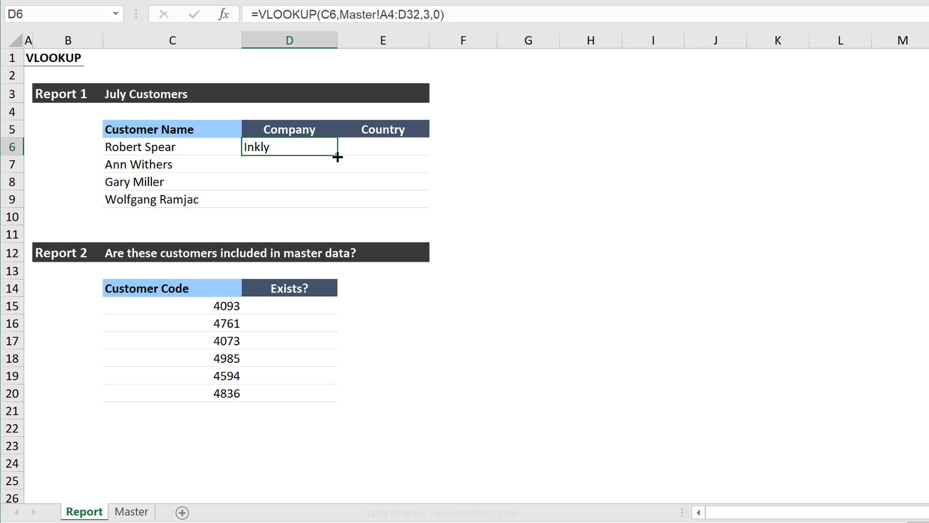
left_click_drag(338, 157, 337, 204)
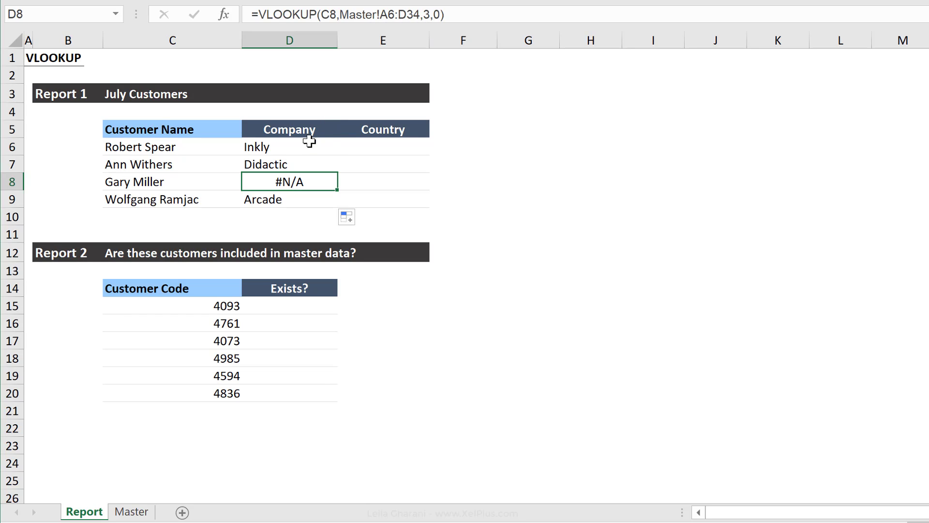
left_click(289, 146)
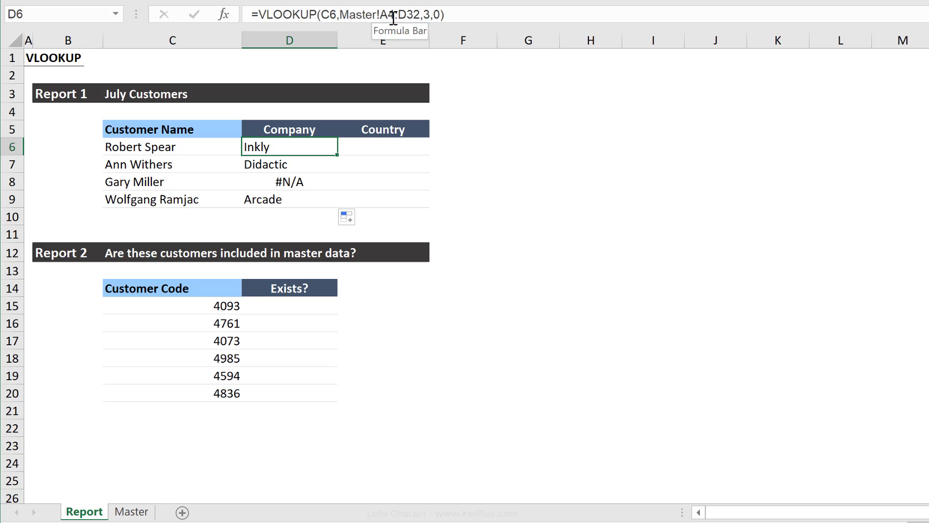
left_click(131, 511)
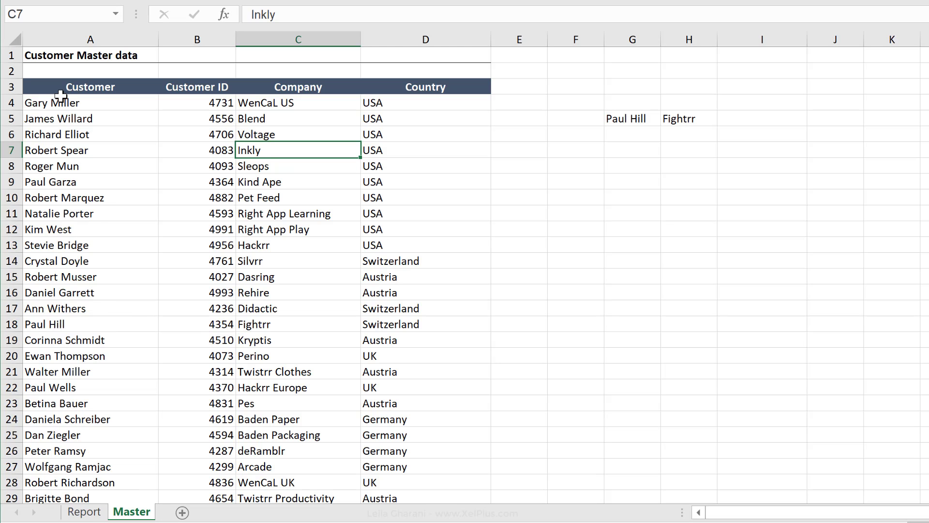
scroll("down", 3)
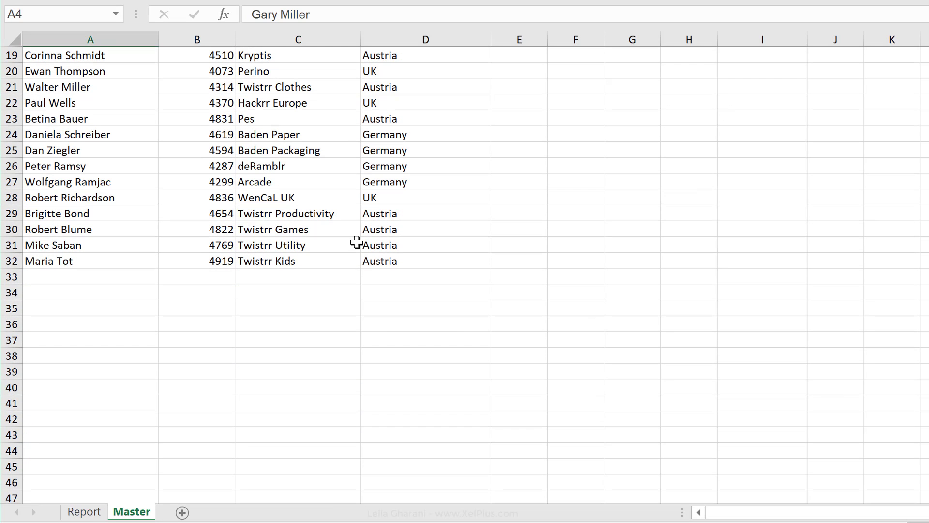
left_click(425, 261)
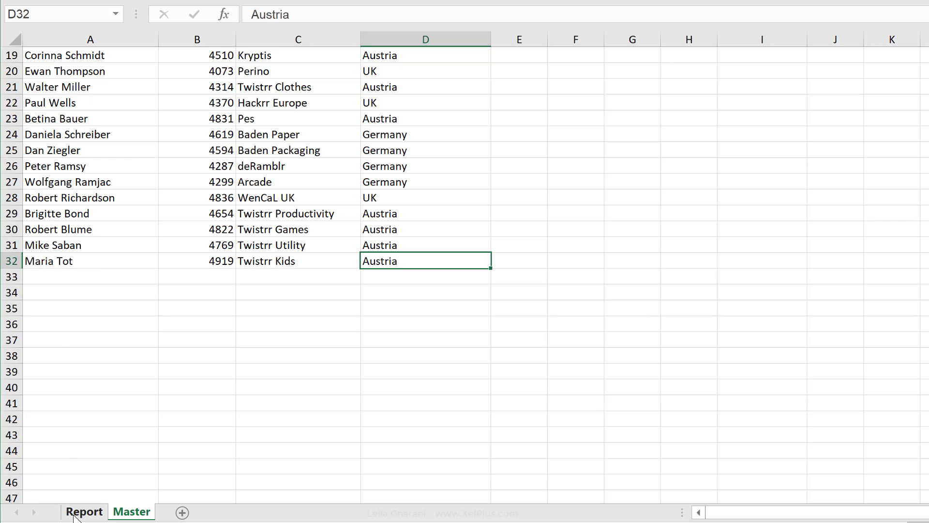
left_click(85, 511)
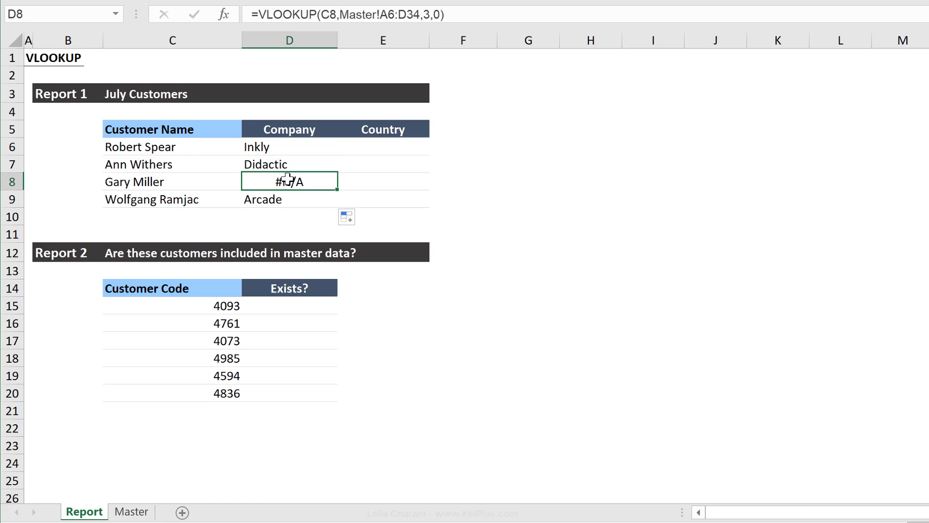
mouse_move(380, 14)
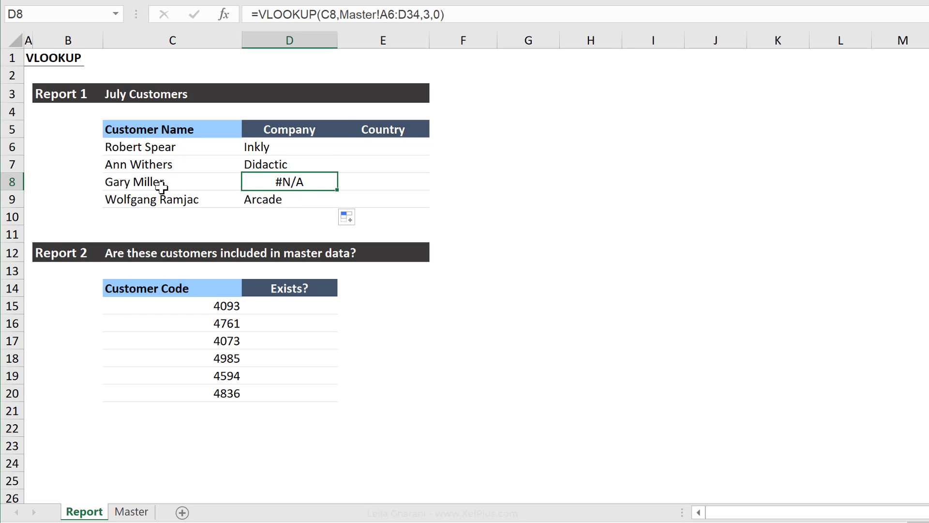
mouse_move(168, 188)
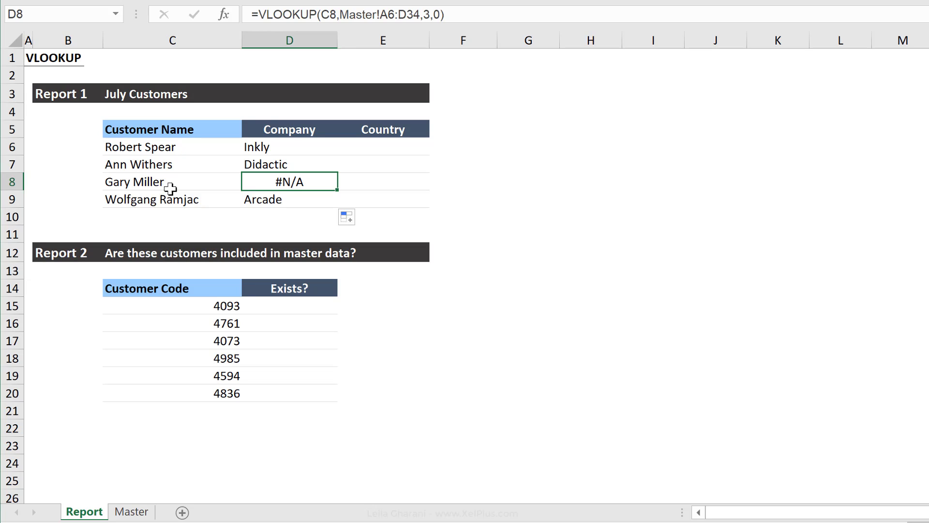
mouse_move(382, 14)
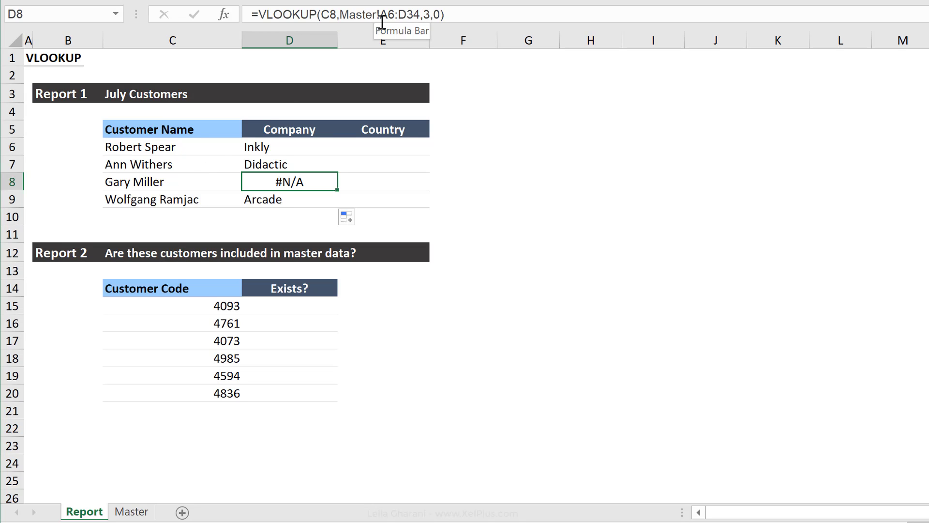
left_click(131, 511)
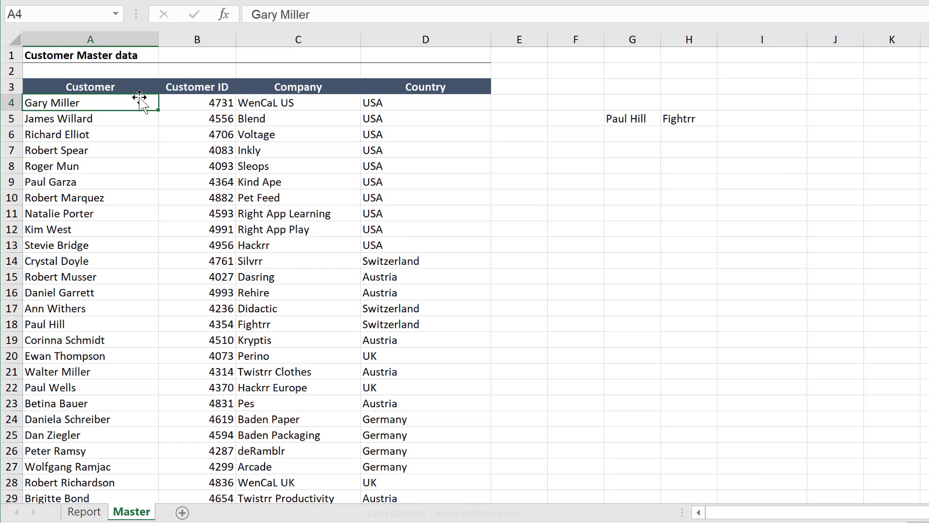
left_click(89, 134)
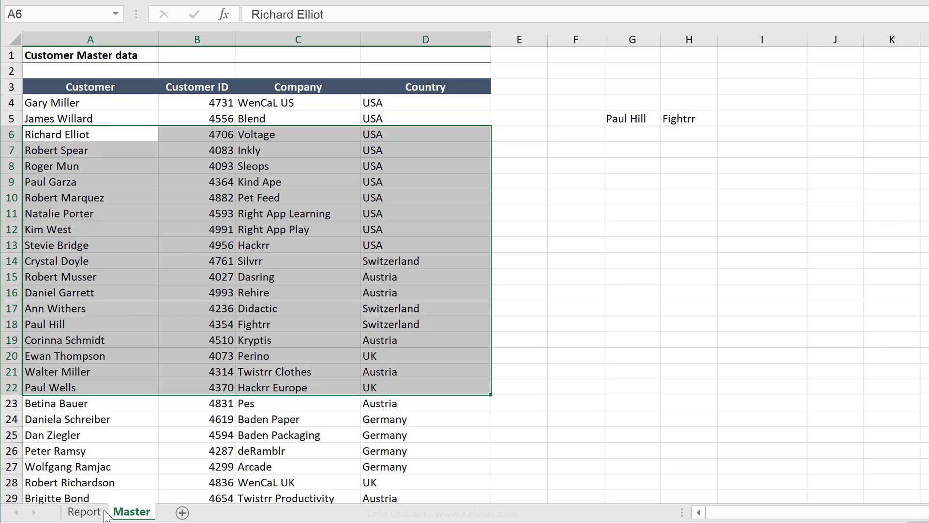
left_click(84, 512)
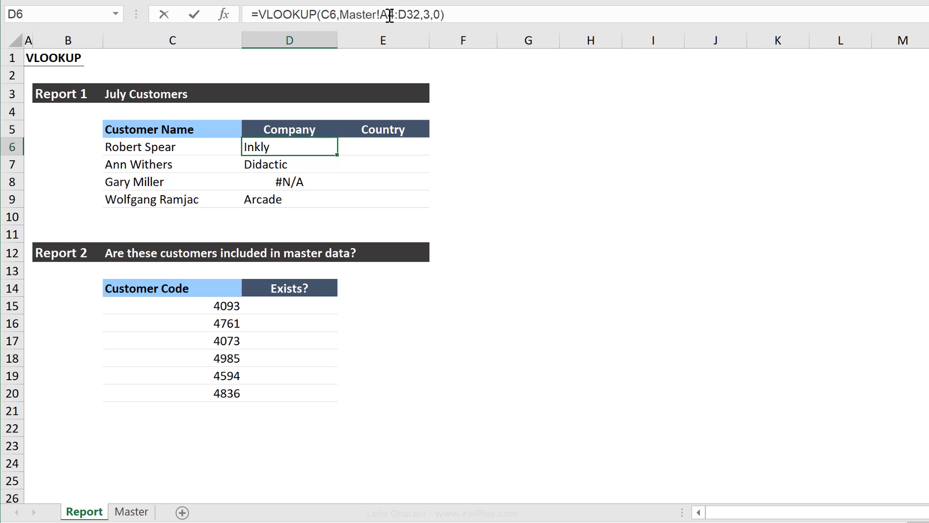
Step: Make the Company lookup range absolute ($A$4:$D$32) so Gary Miller returns WenCaL US
double_click(289, 146)
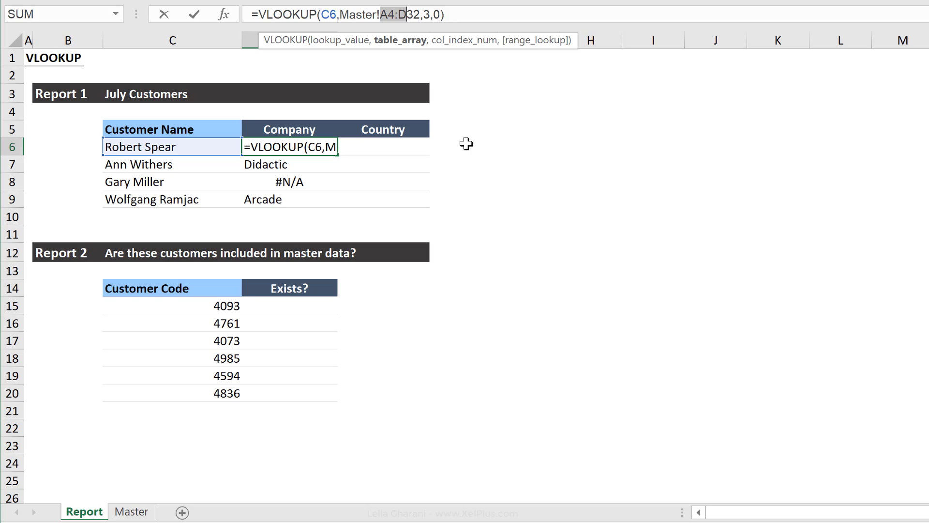
key("f4")
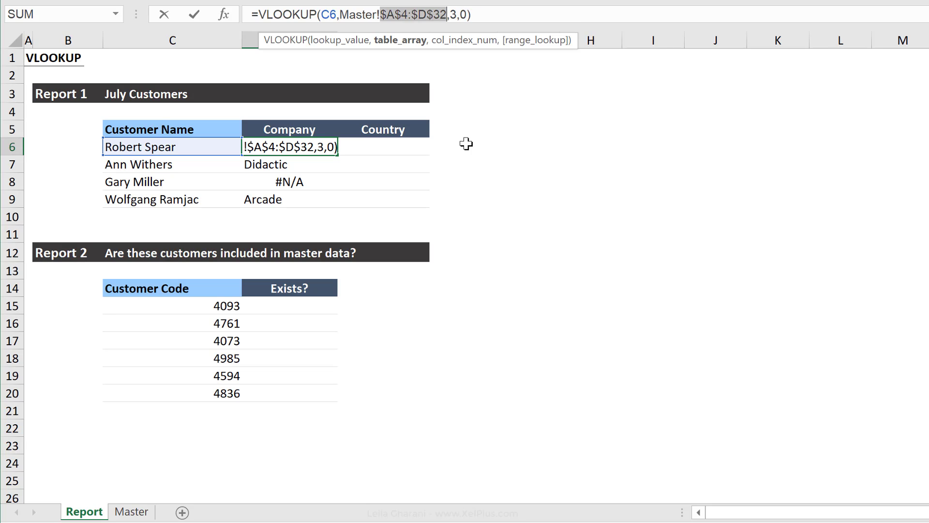
key("f4")
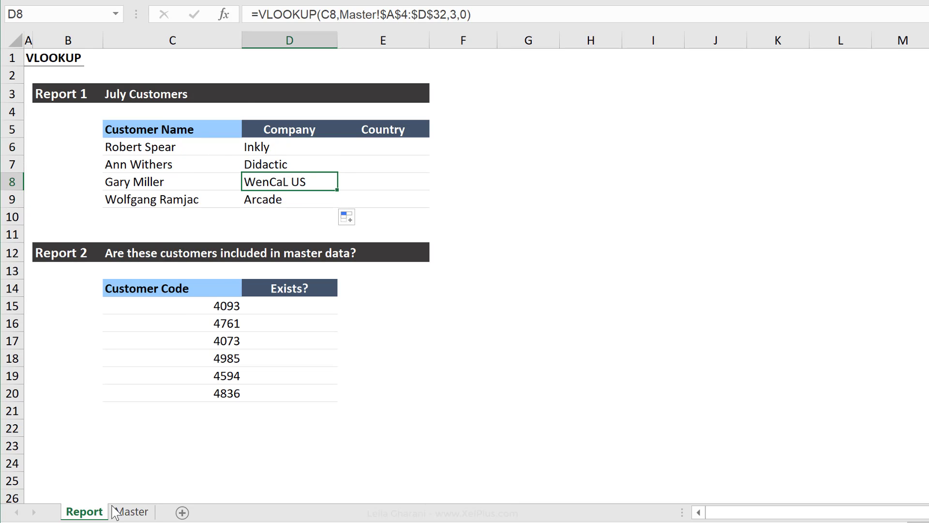
left_click(131, 512)
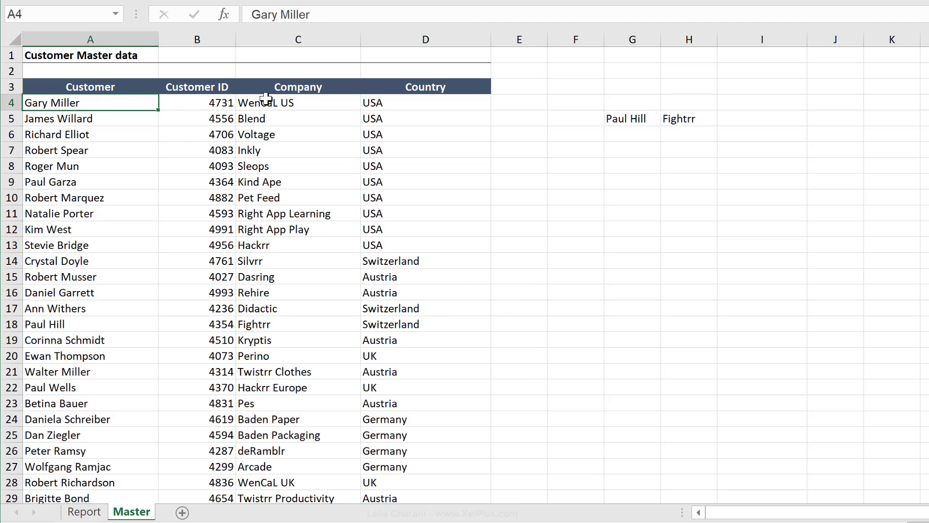
left_click(84, 512)
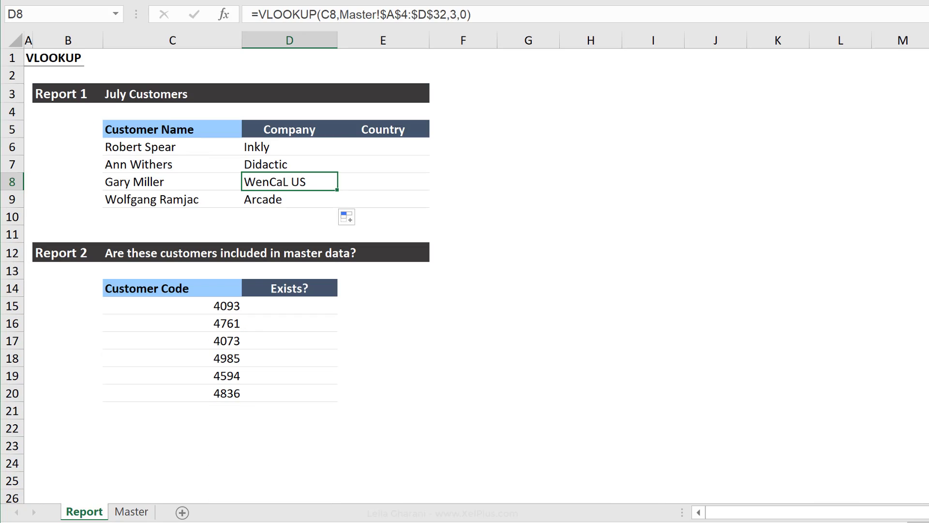
Step: Add column numbers 3 and 4 above the Company and Country headers in D4:E4
left_click(290, 146)
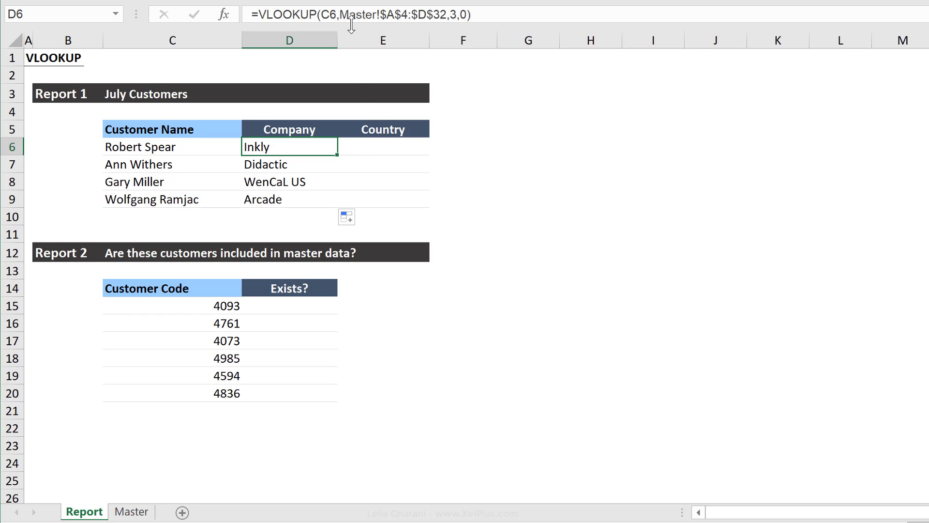
double_click(289, 146)
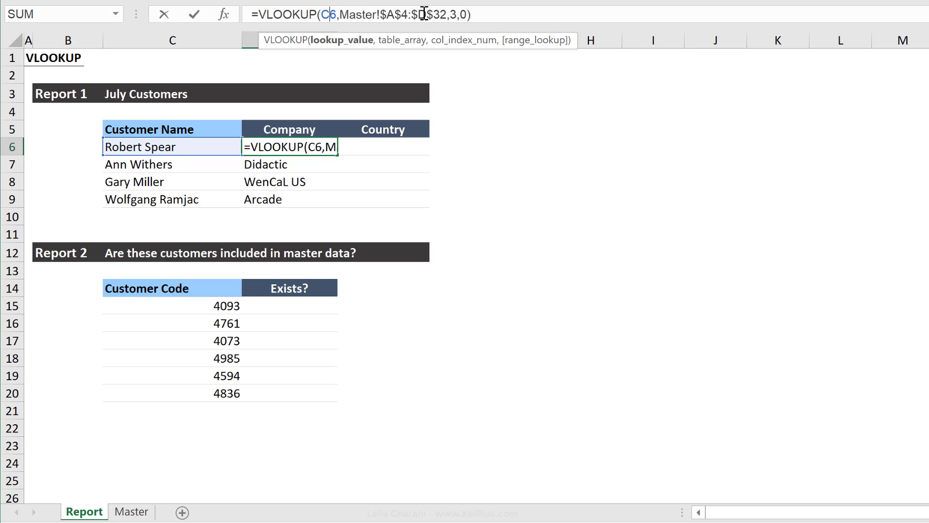
mouse_move(486, 123)
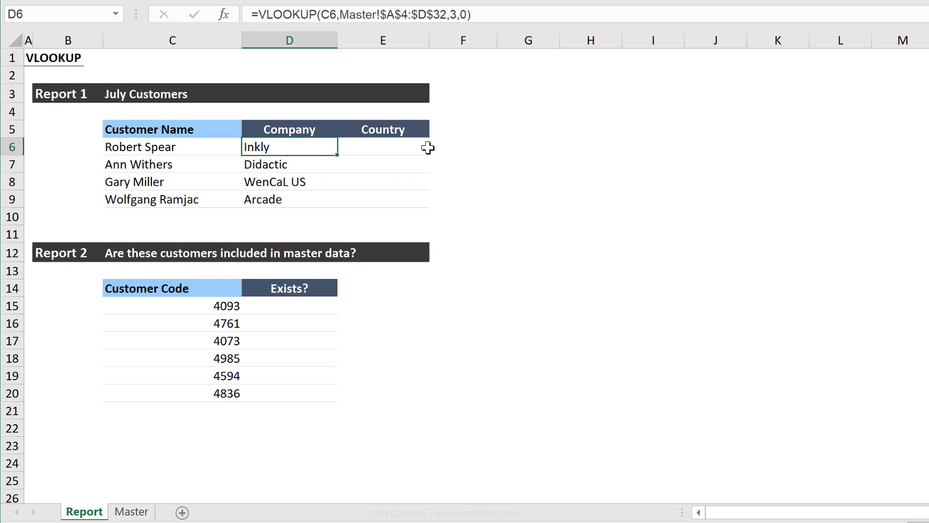
mouse_move(335, 129)
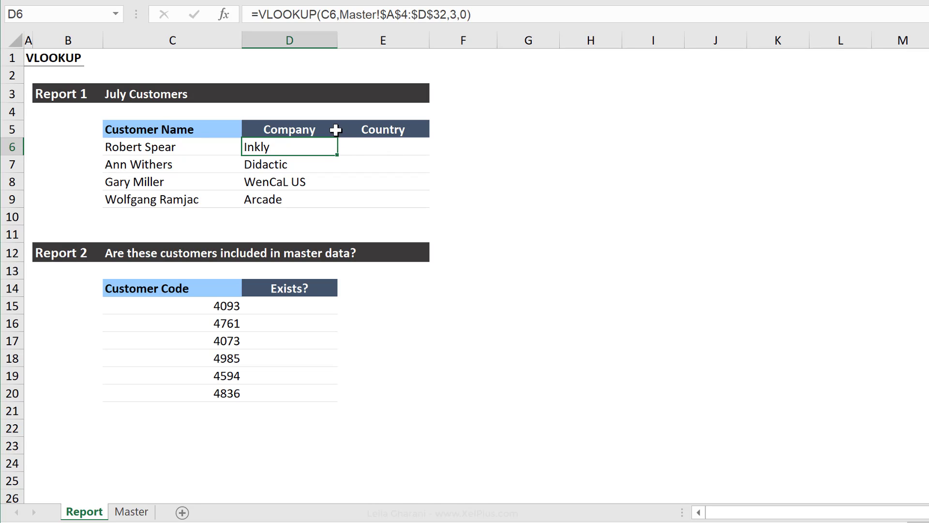
mouse_move(314, 106)
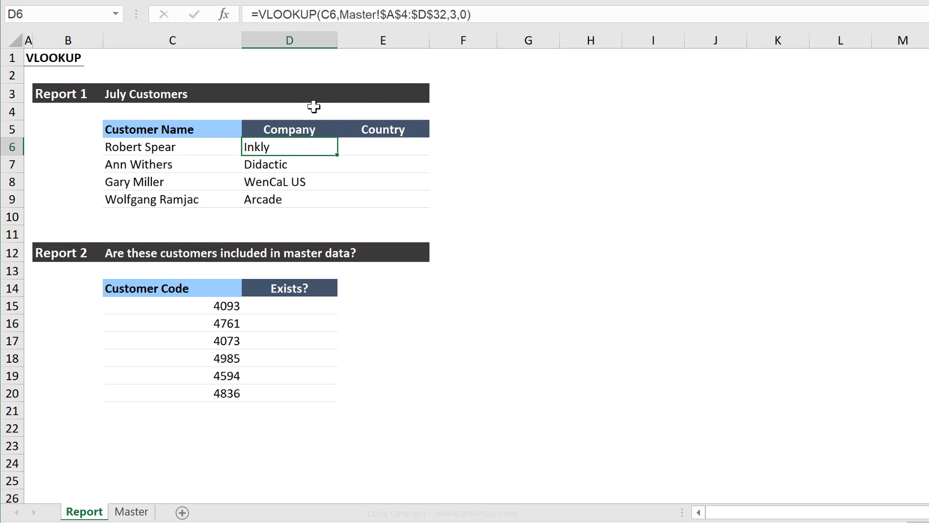
double_click(290, 146)
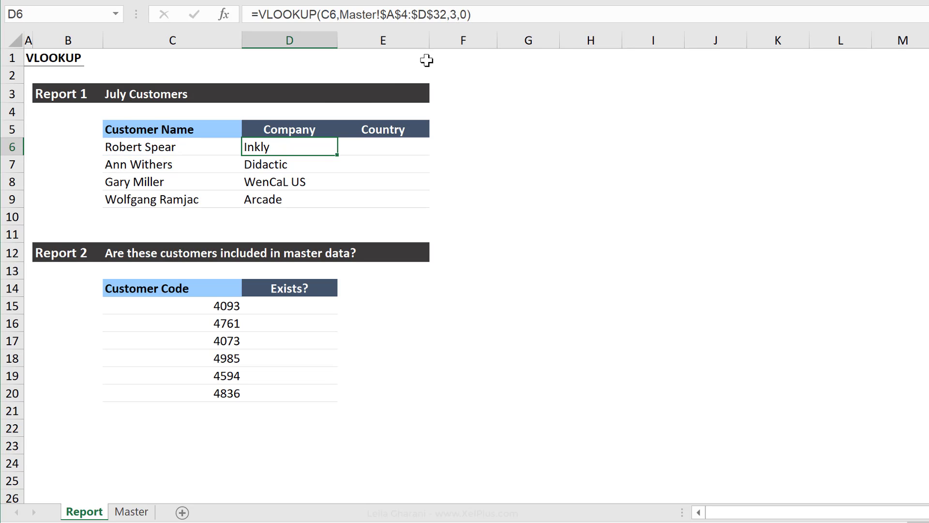
left_click(290, 111)
type("3")
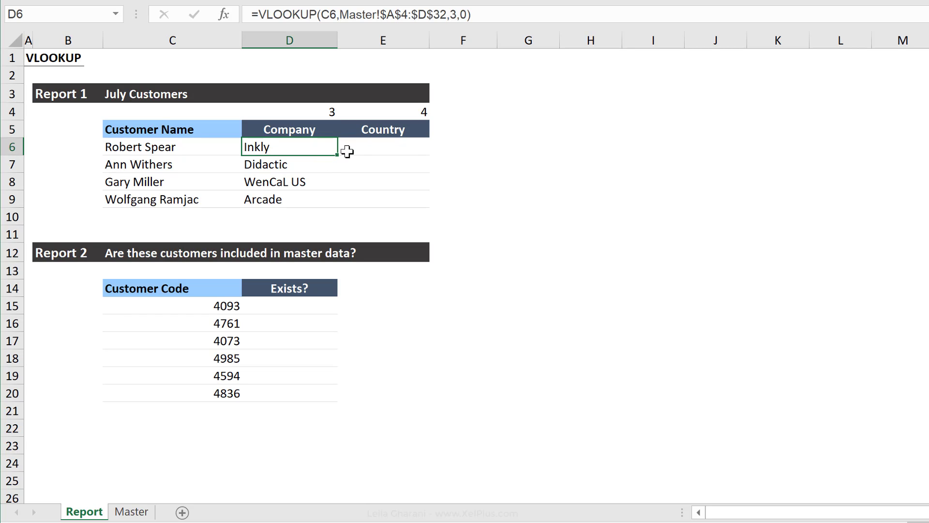
mouse_move(313, 138)
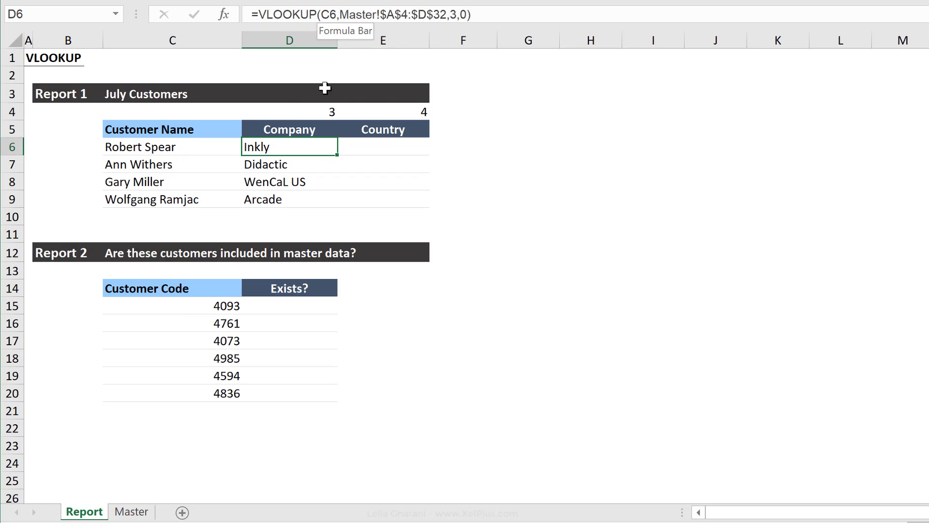
mouse_move(410, 111)
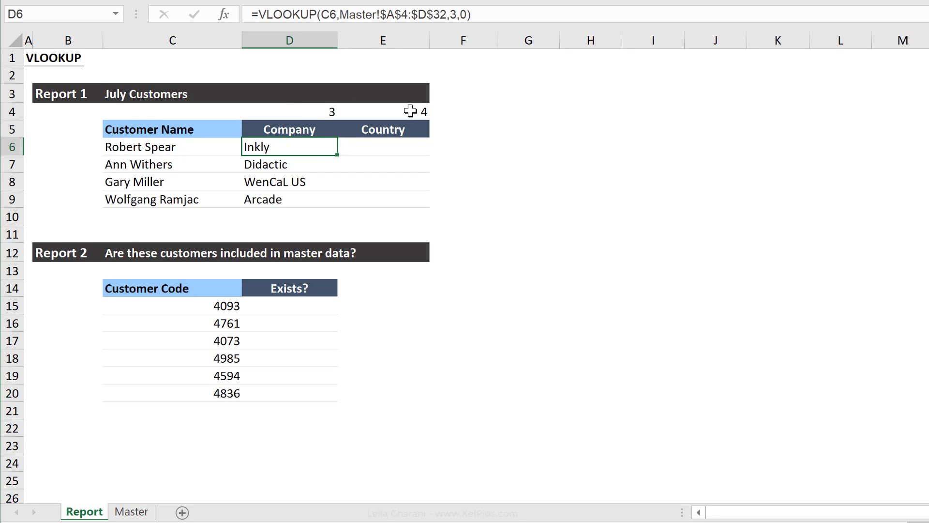
Step: Change the Company lookup to use $C6 as the name and D$4 as column number
double_click(289, 146)
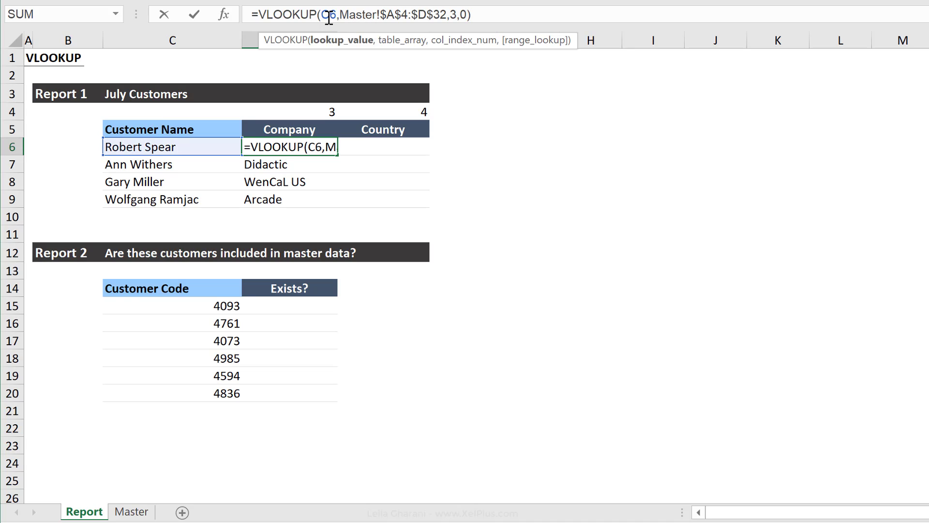
mouse_move(329, 161)
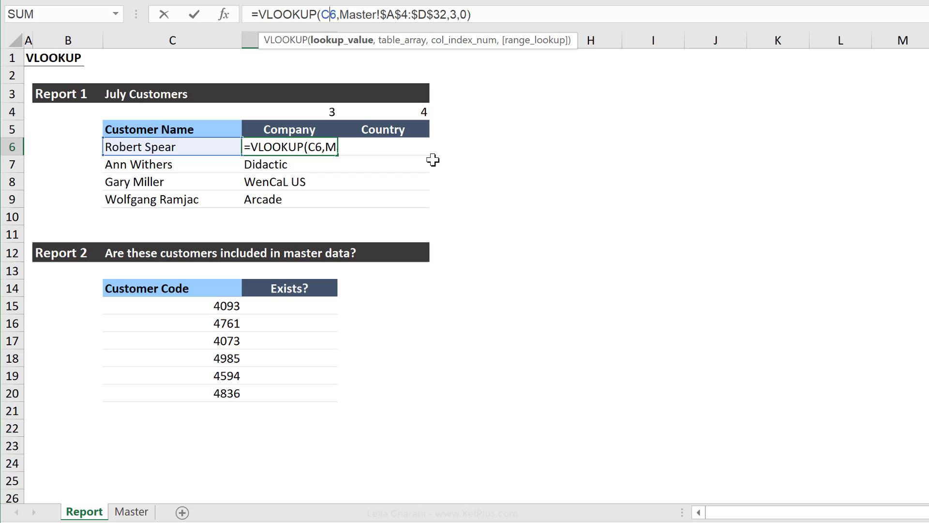
mouse_move(309, 148)
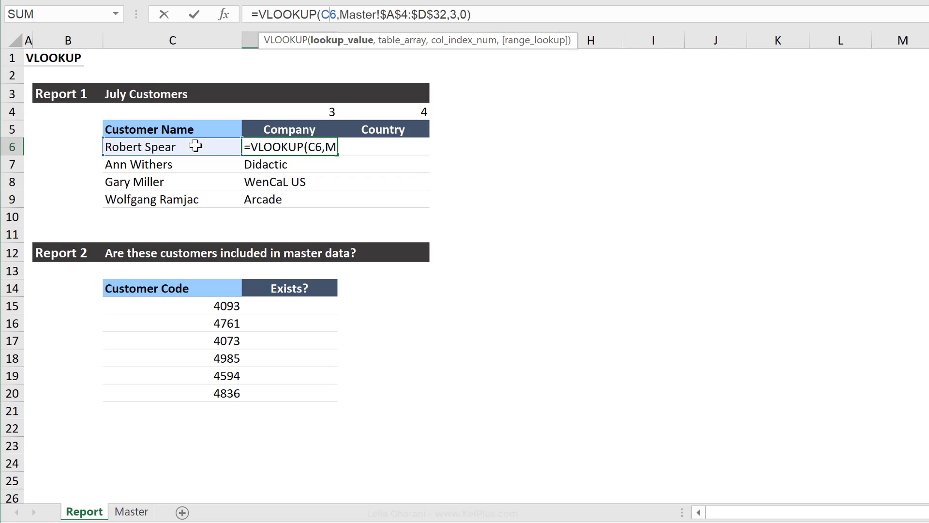
mouse_move(194, 164)
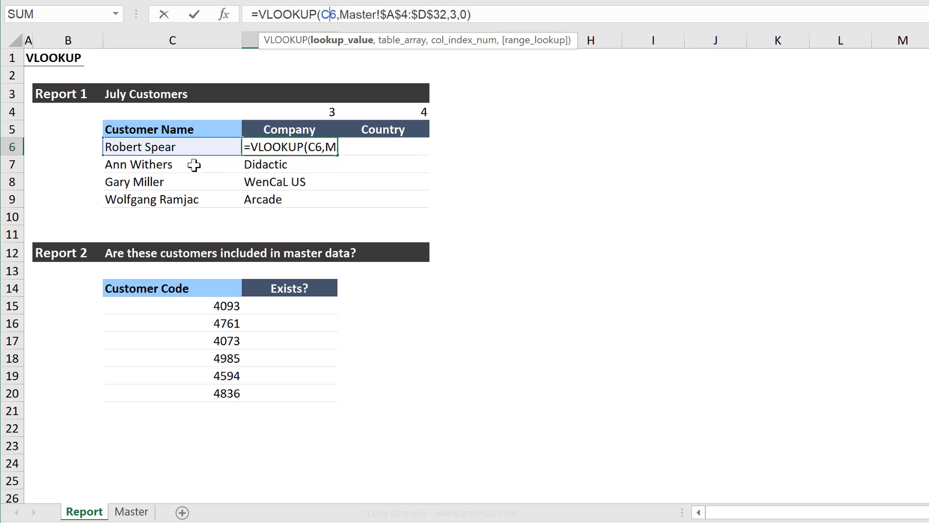
mouse_move(185, 182)
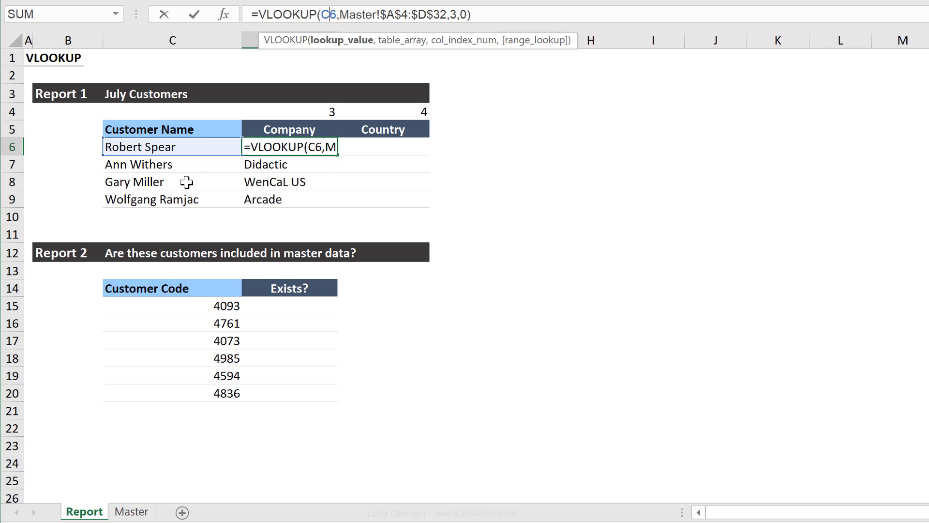
mouse_move(372, 99)
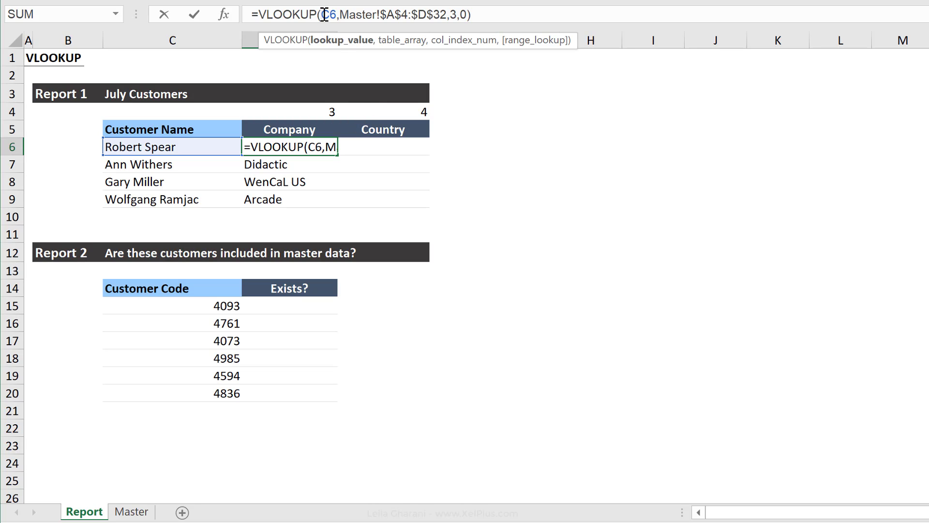
mouse_move(378, 47)
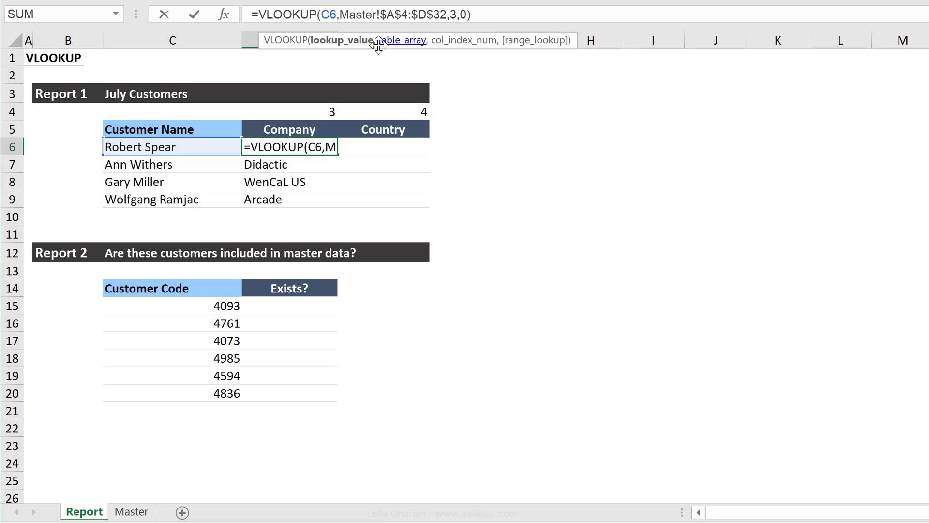
key("f4")
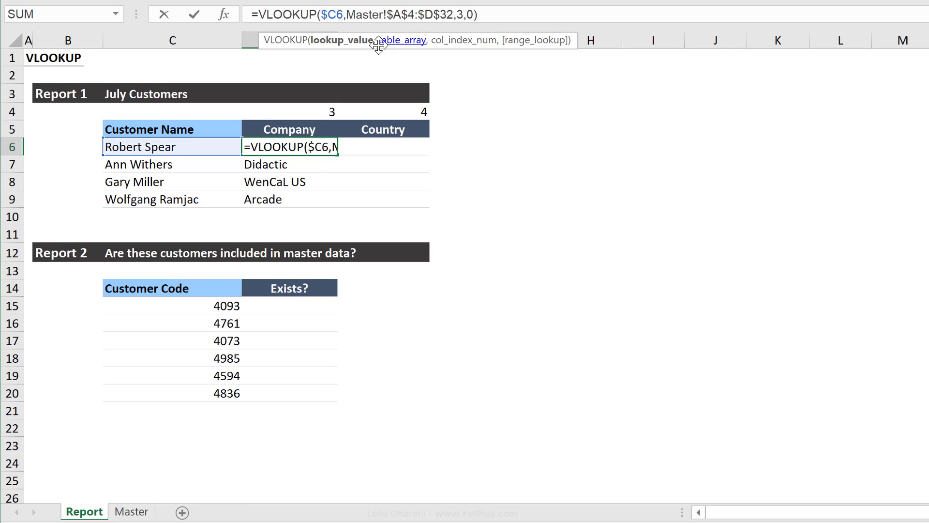
key("F4")
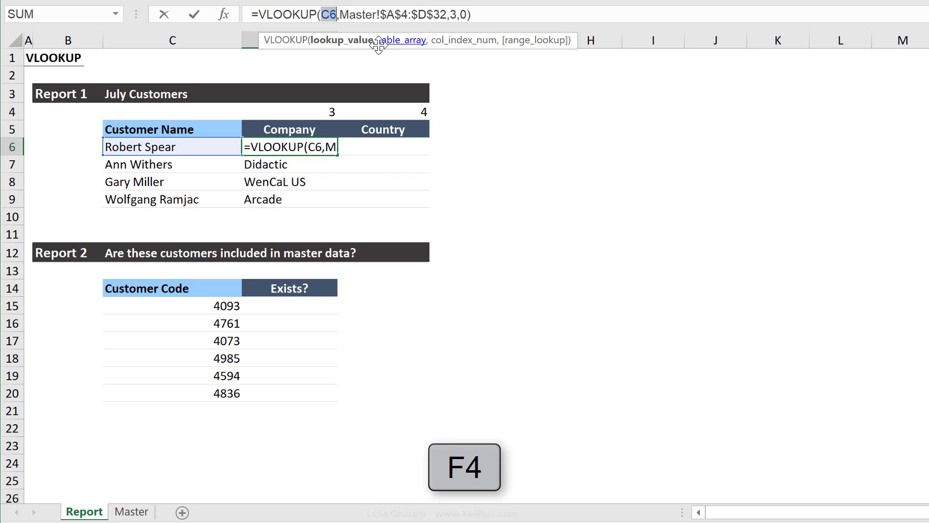
key("f4")
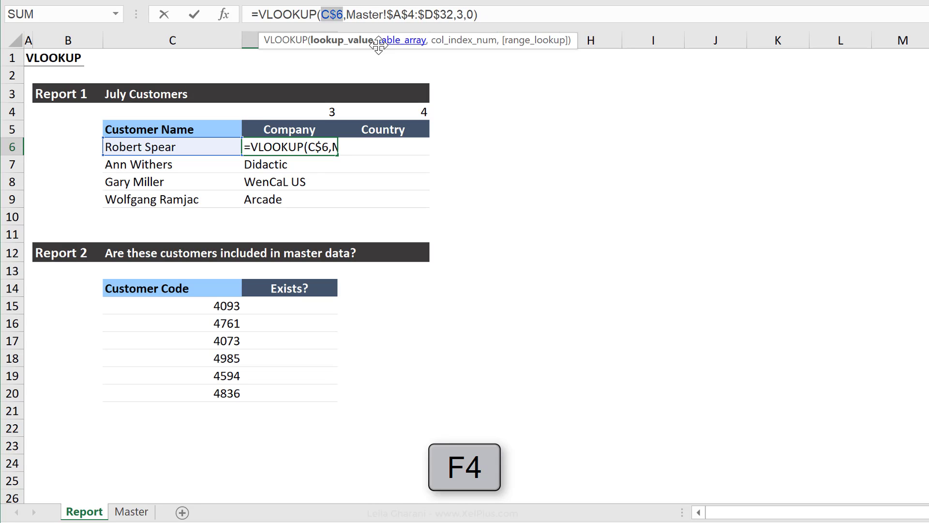
key("f4")
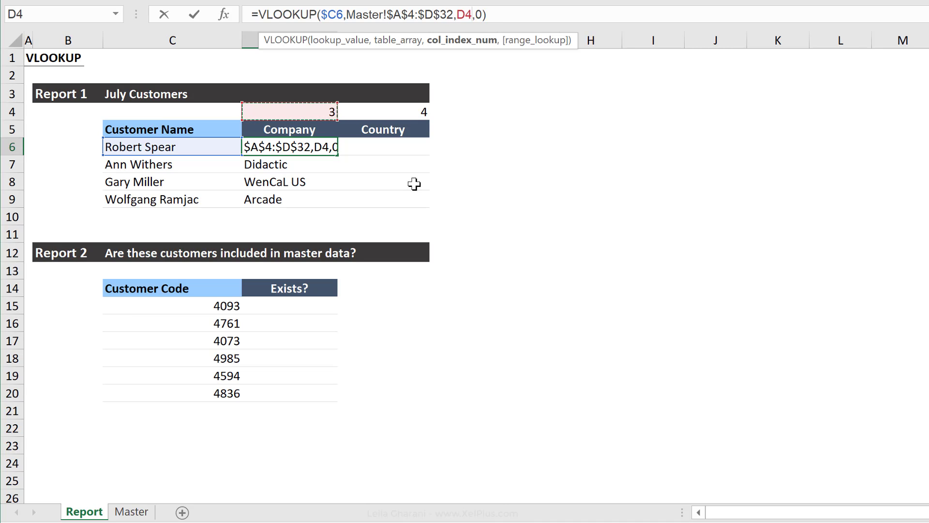
key("f4")
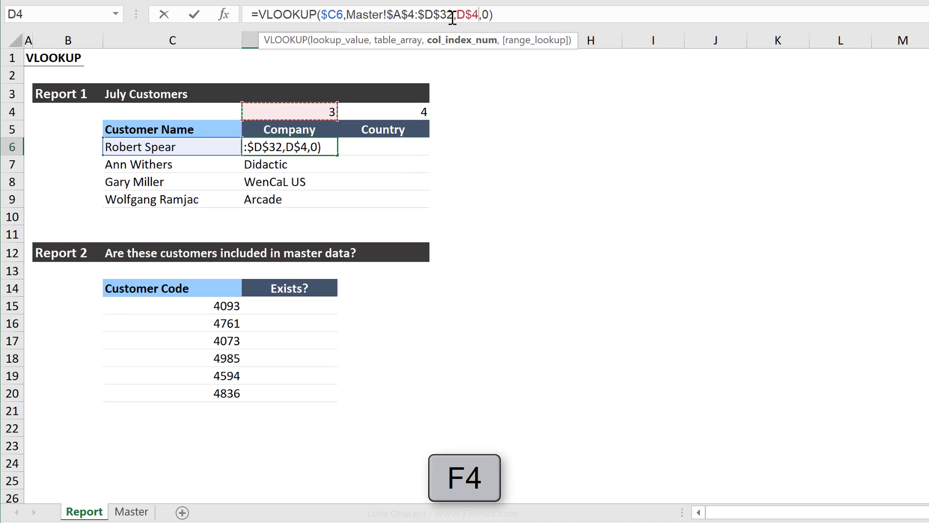
key("f4")
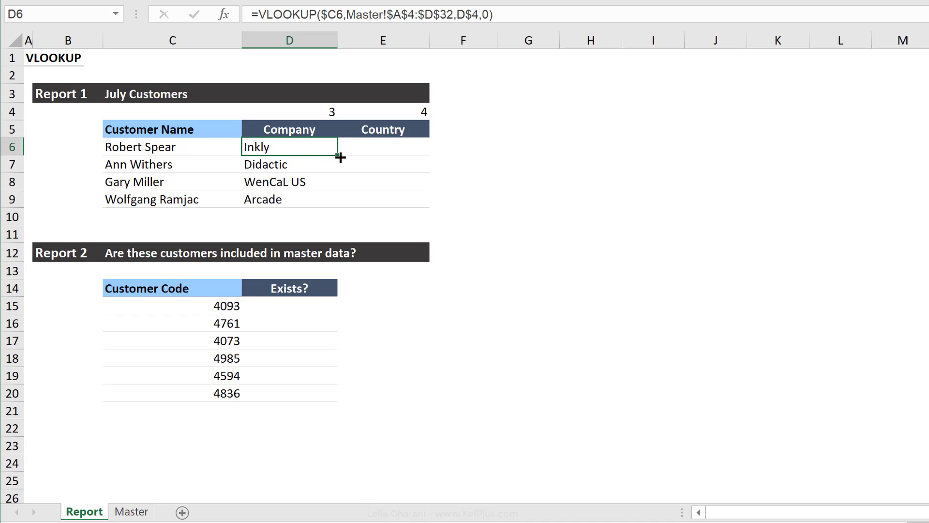
left_click_drag(340, 147, 424, 147)
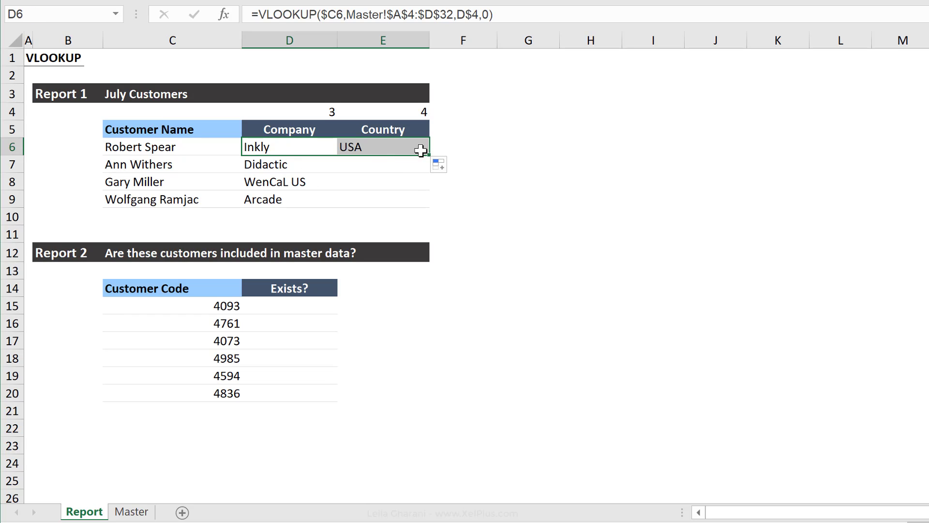
left_click_drag(418, 151, 418, 199)
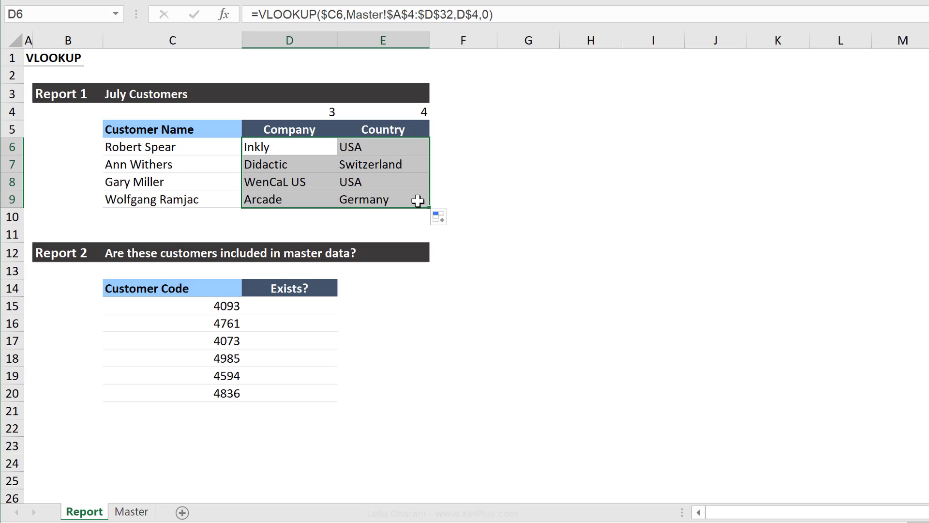
left_click(382, 198)
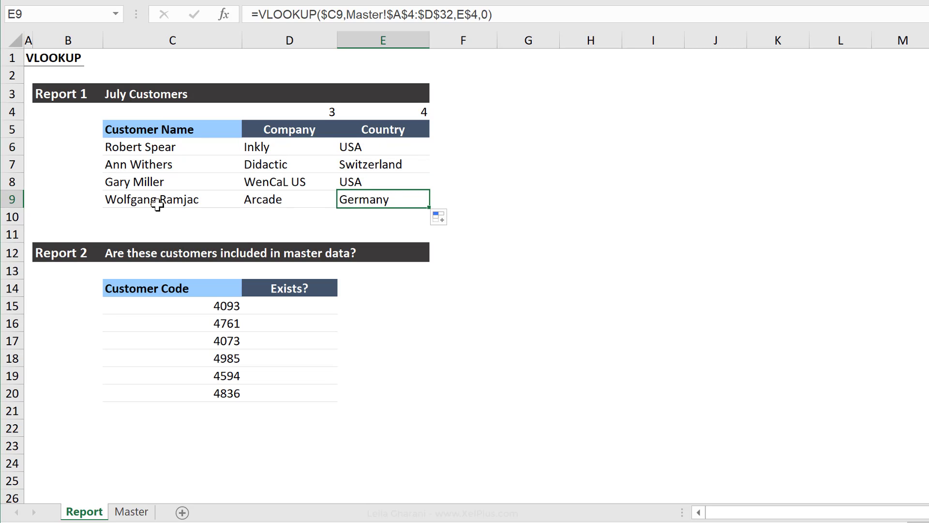
left_click(171, 199)
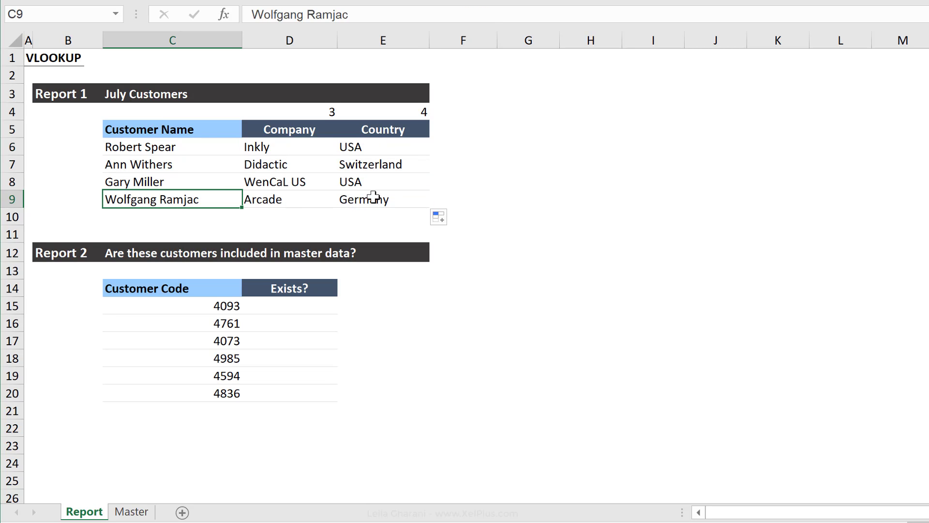
left_click(131, 511)
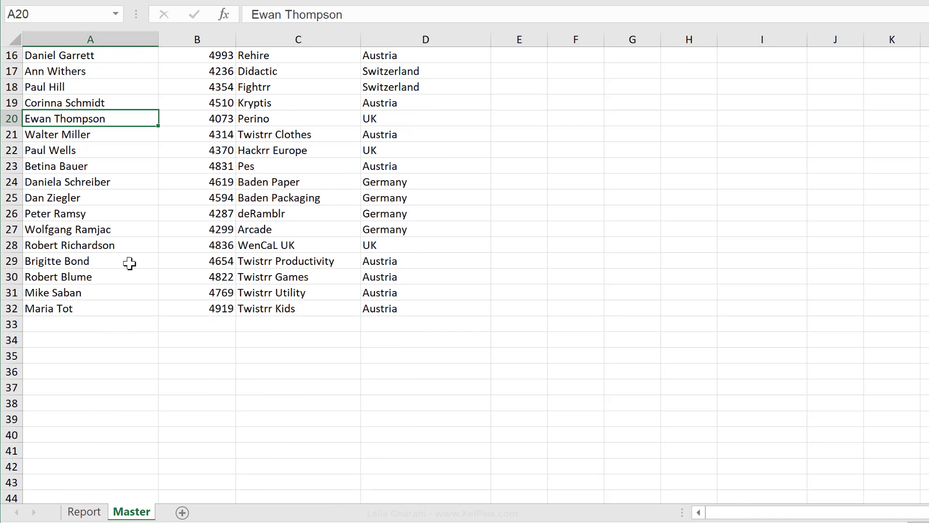
left_click(89, 229)
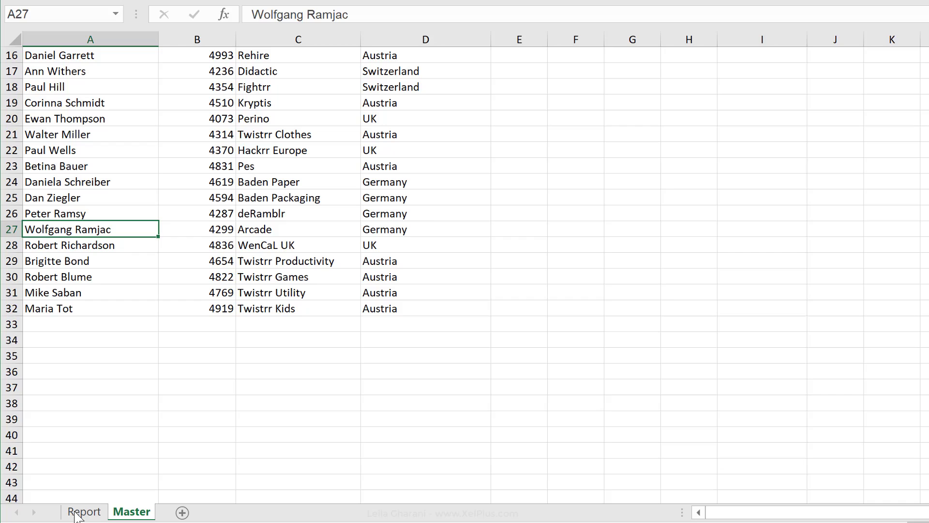
left_click(84, 510)
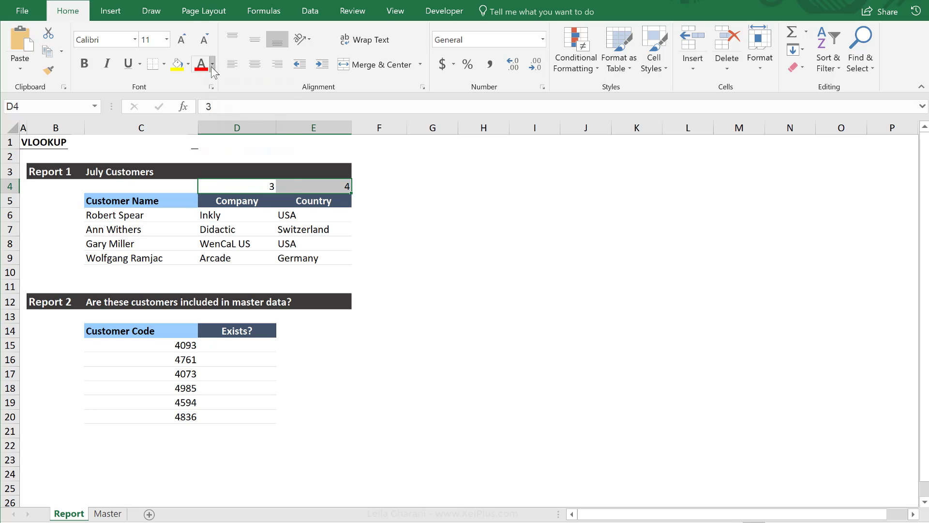
Step: Apply a light font colour to the helper numbers 3 and 4 in D4:E4
left_click(211, 64)
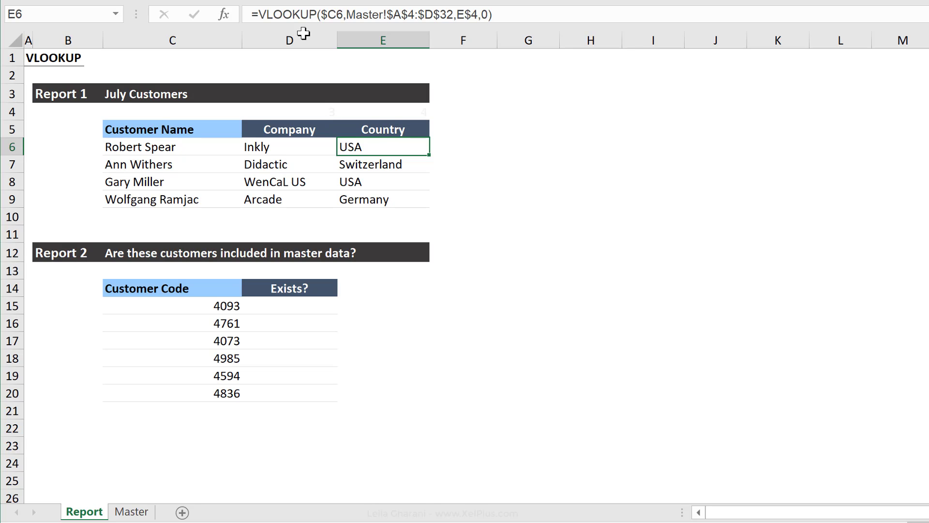
mouse_move(346, 37)
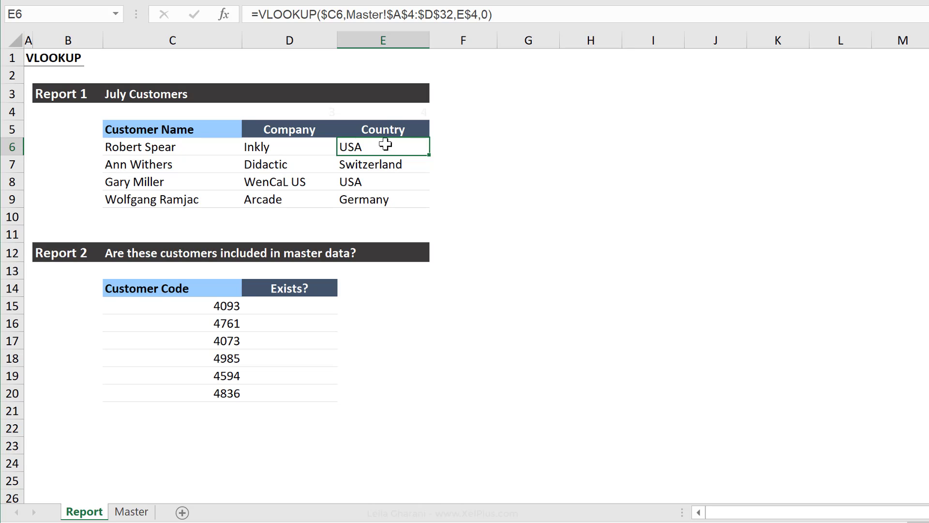
mouse_move(377, 190)
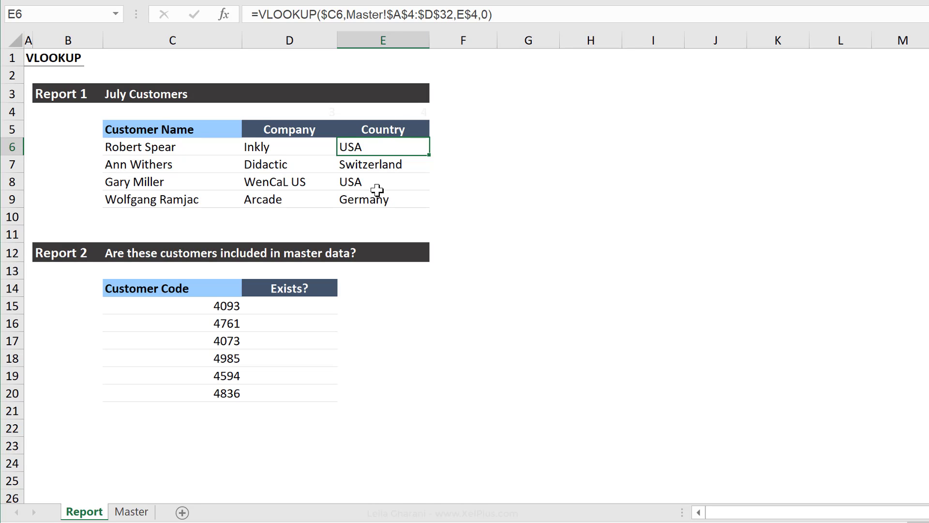
mouse_move(388, 182)
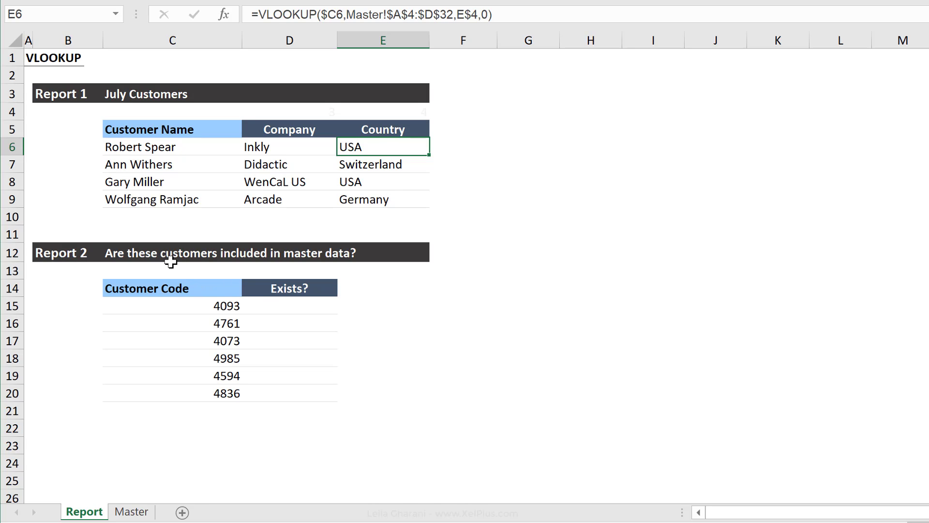
mouse_move(175, 260)
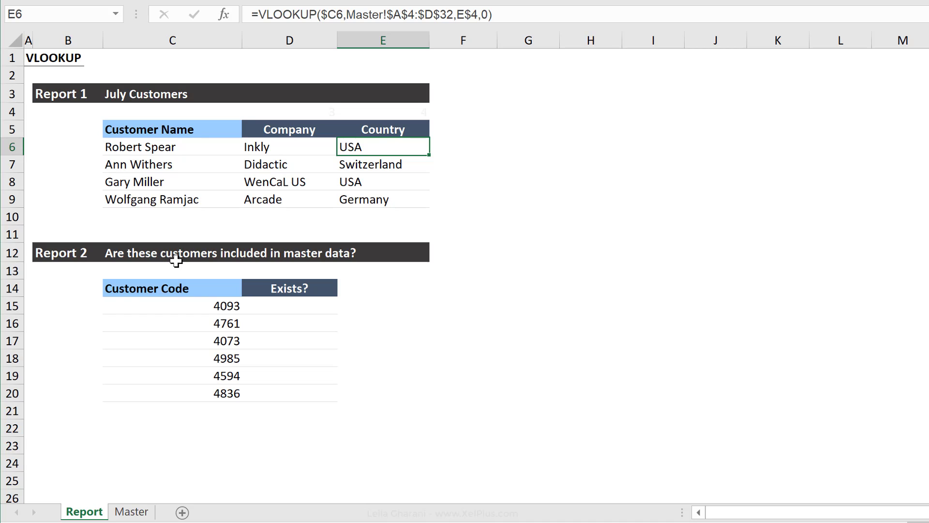
Step: Enter =VLOOKUP(C15,Master!$B$4:$B$32,1,FALSE) in D15 for customer code 4093
left_click(172, 305)
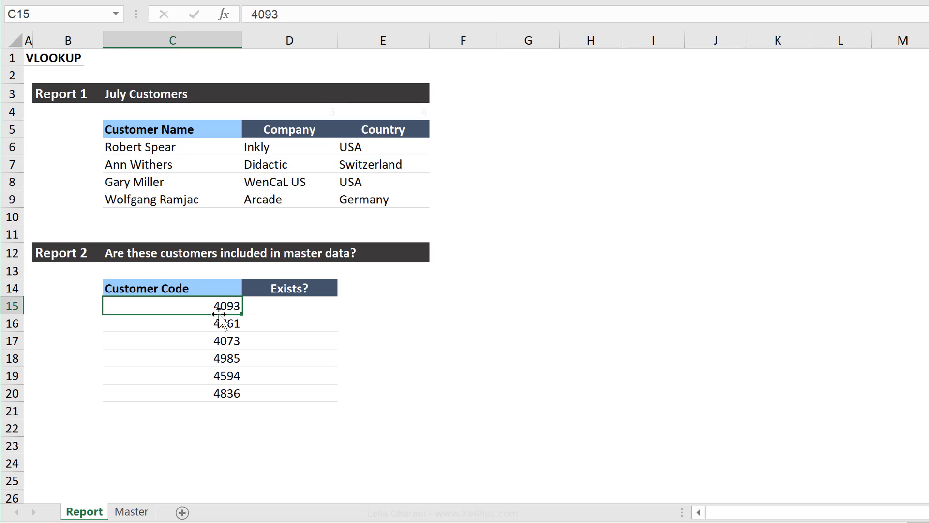
left_click(289, 306)
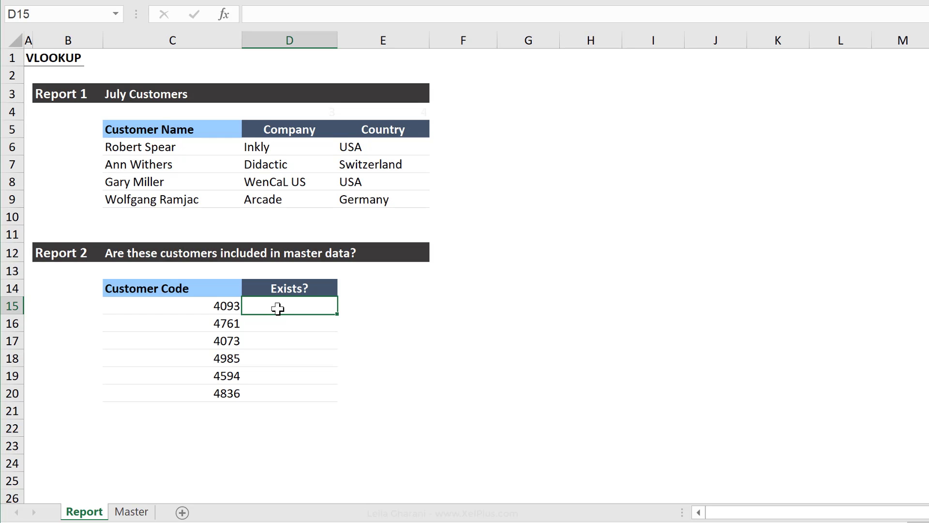
type("=vlooku")
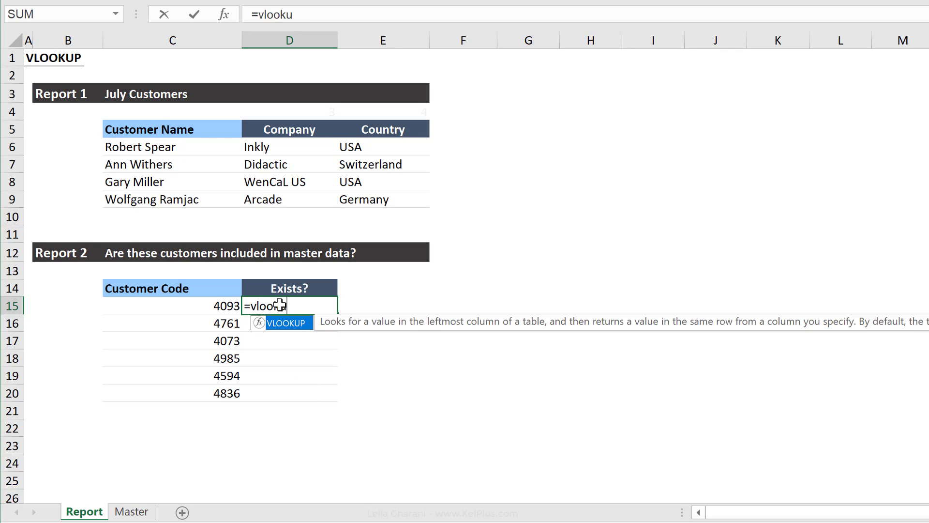
type("p(C15")
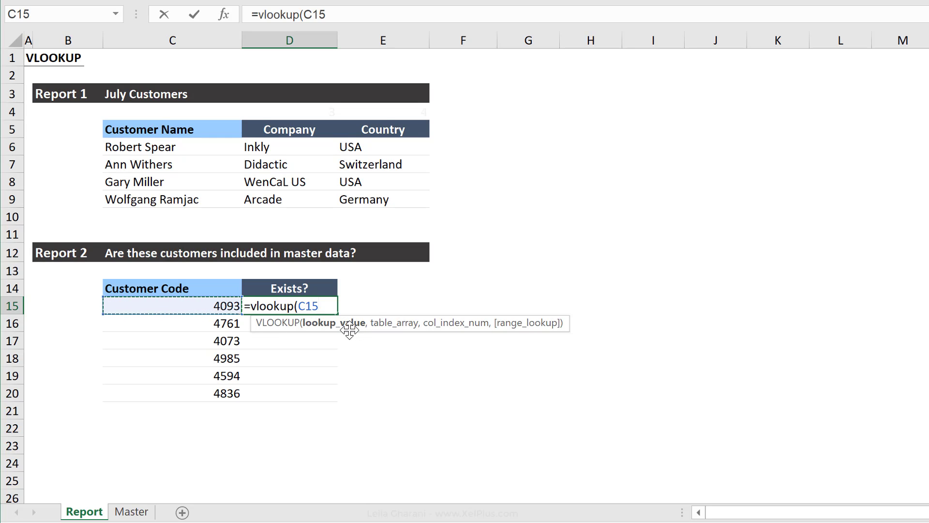
left_click(131, 511)
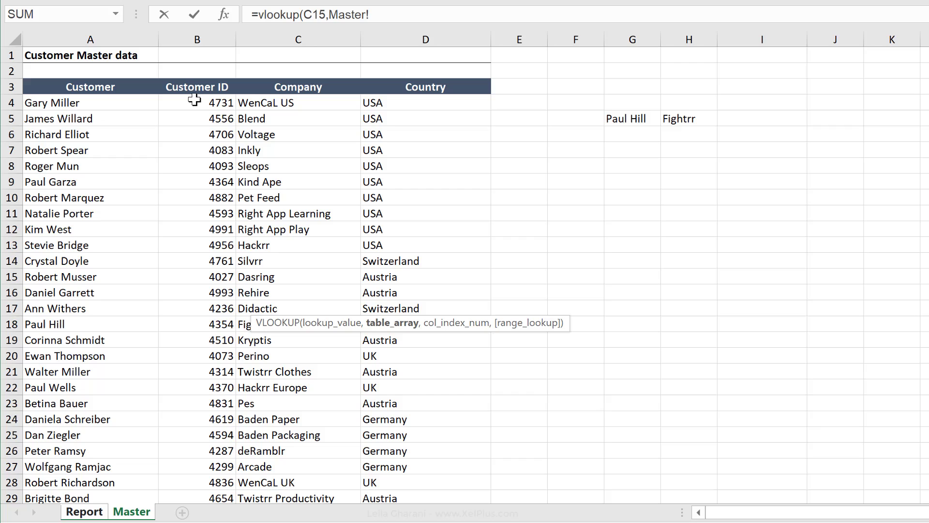
left_click(197, 102)
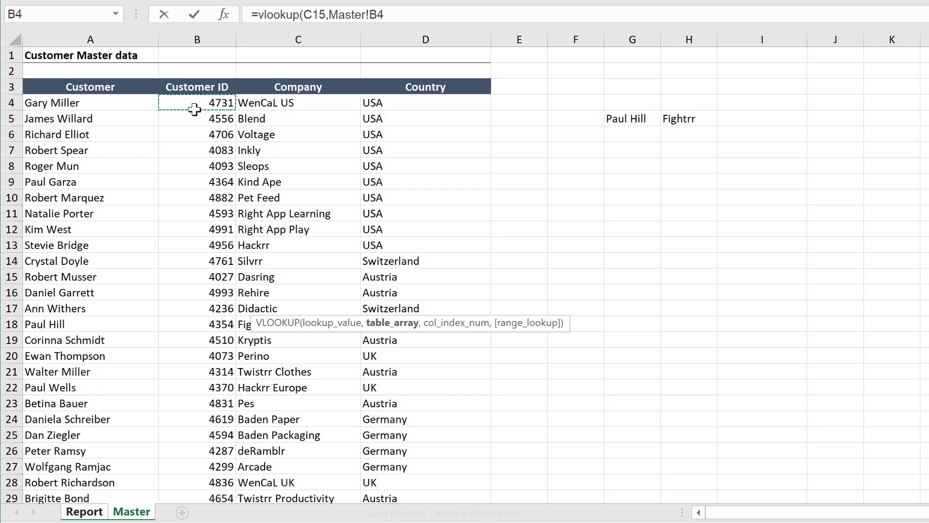
key("ctrl+shift+down")
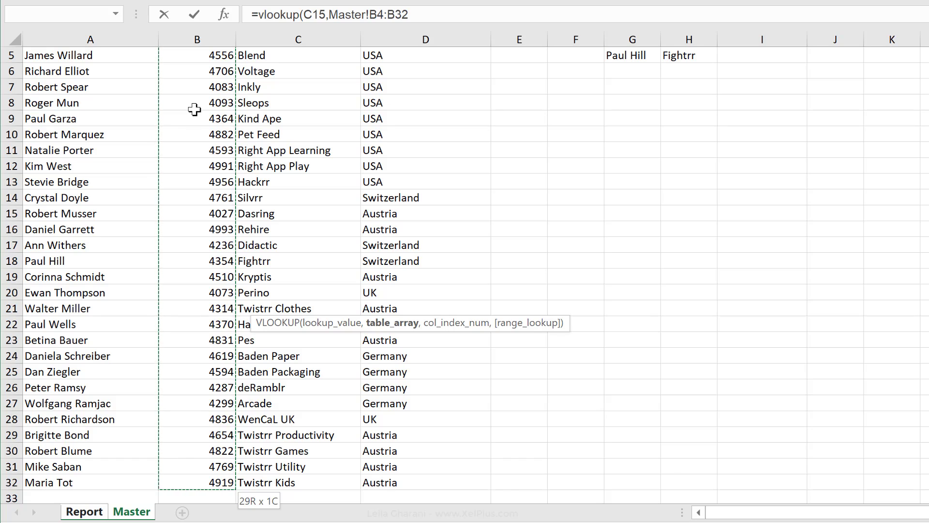
key("f4")
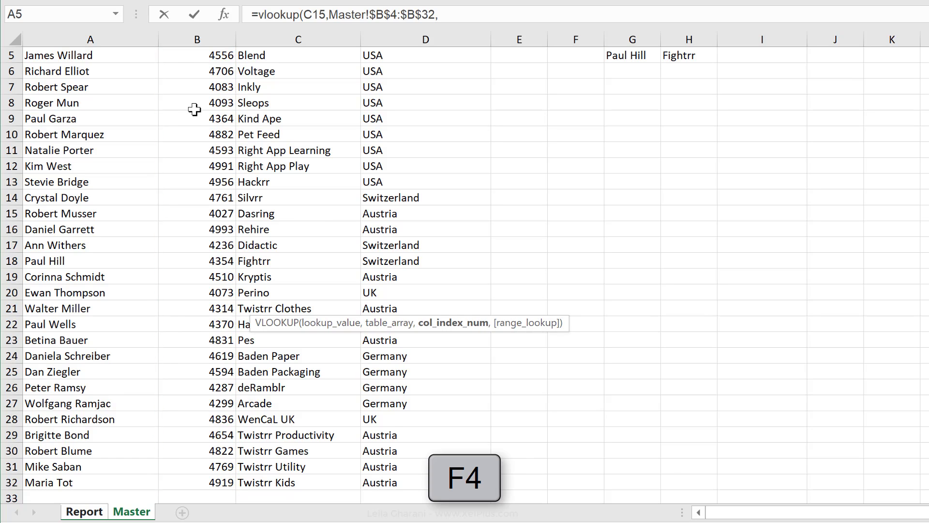
key("f4")
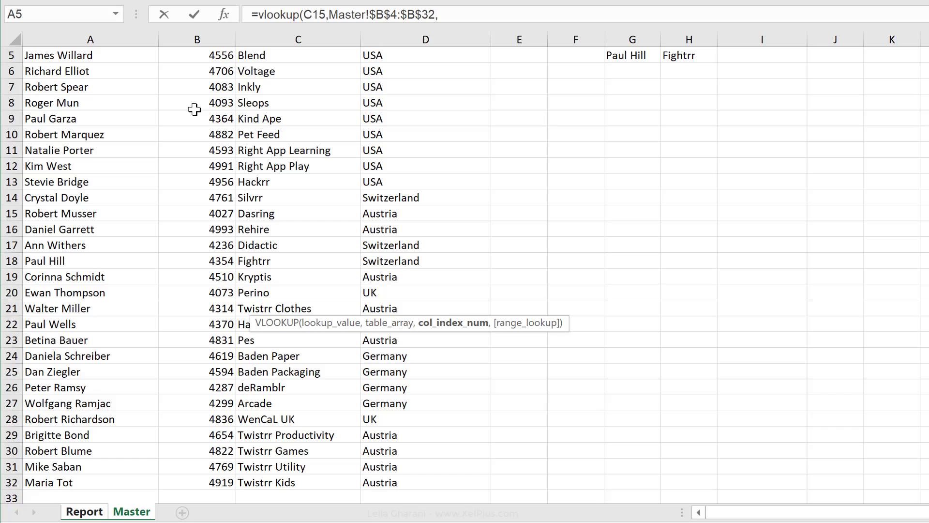
type("1")
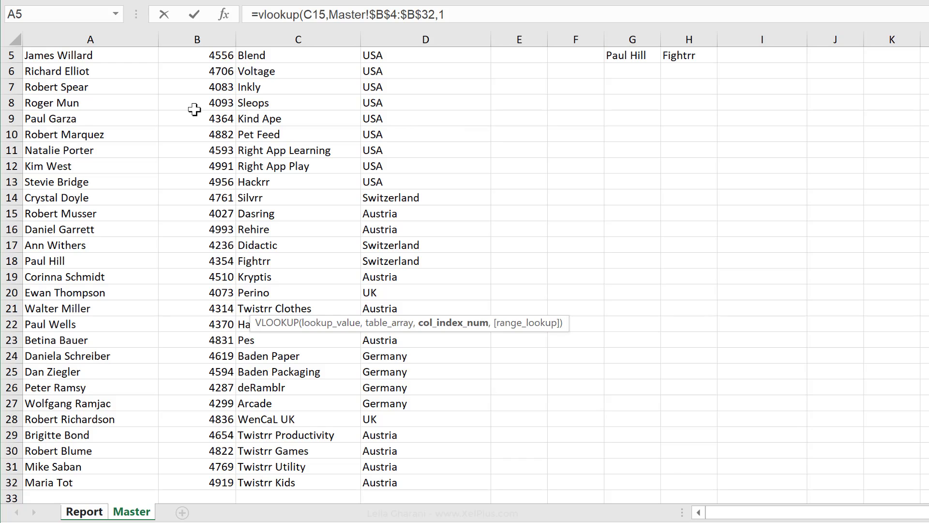
type(",fal")
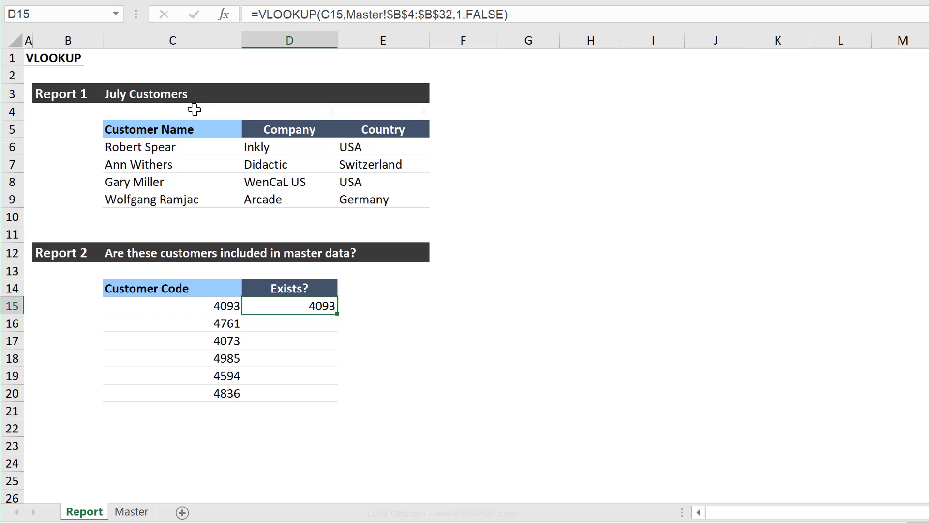
mouse_move(322, 228)
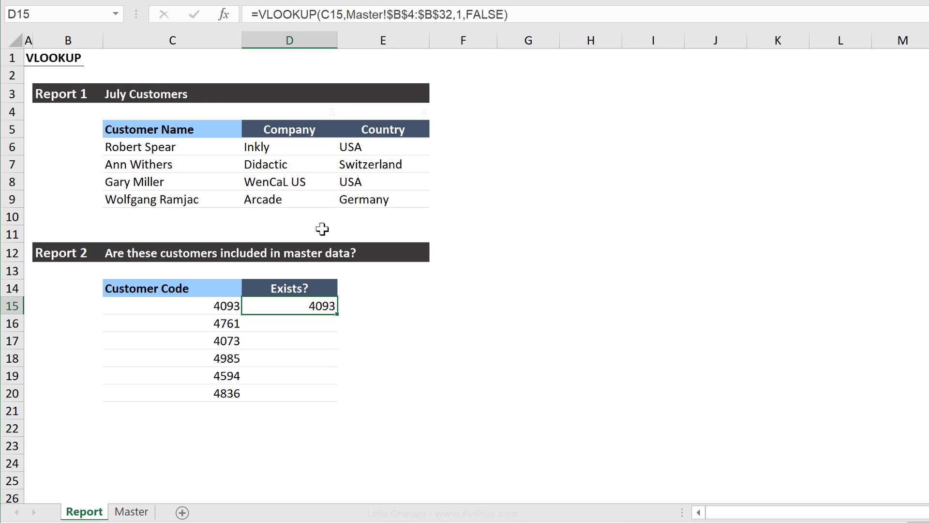
Step: Fill the D15 lookup down to D20, then select D15 to edit its formula
left_click_drag(323, 305, 323, 392)
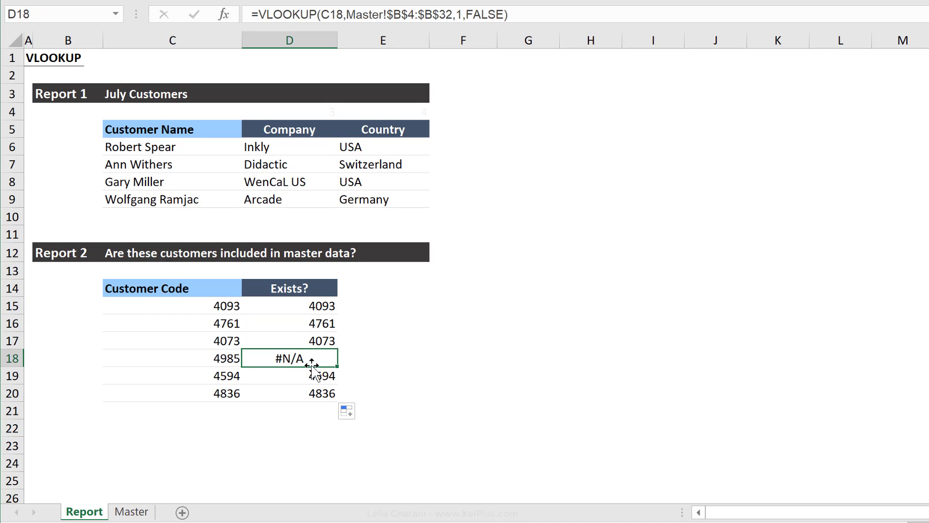
mouse_move(312, 329)
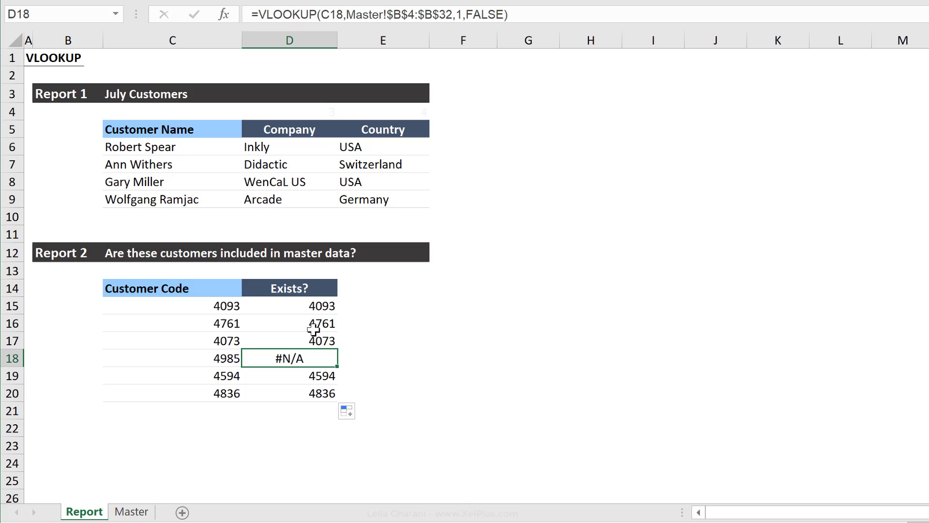
left_click(289, 306)
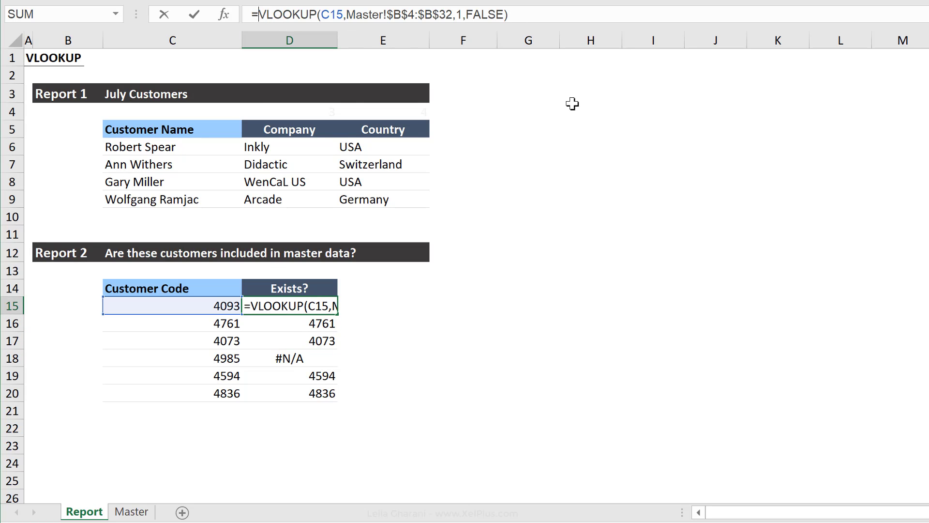
Step: Wrap the D15 lookup in IFERROR with "Add to Master", then check code 4985's result in D18
type("iferror(")
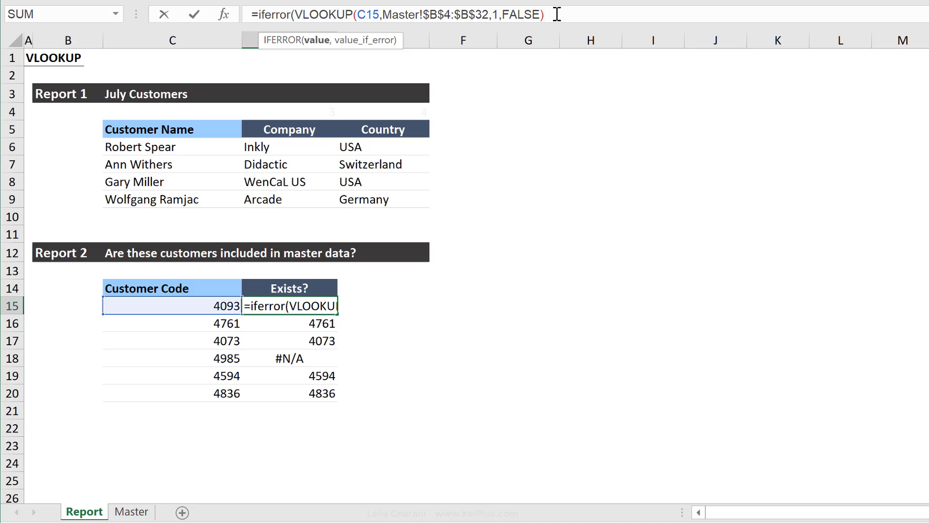
type(",")
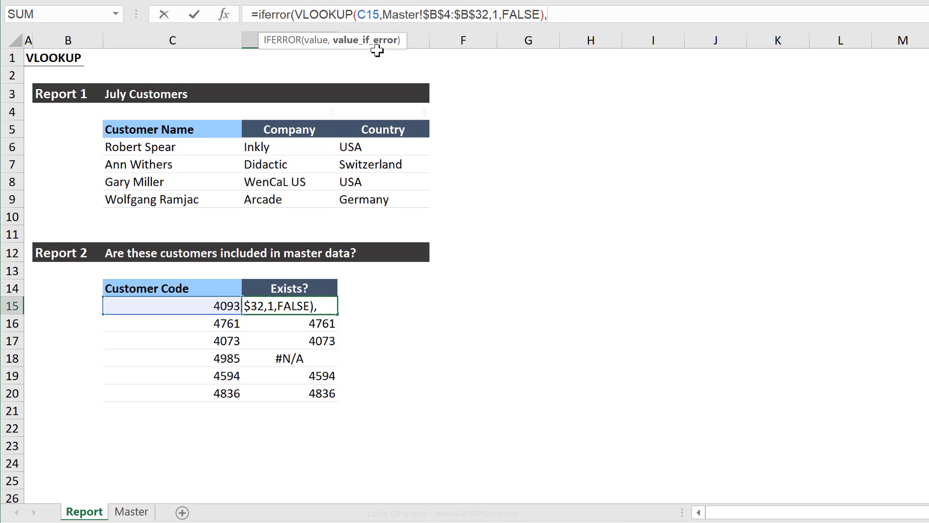
type("\"Add t")
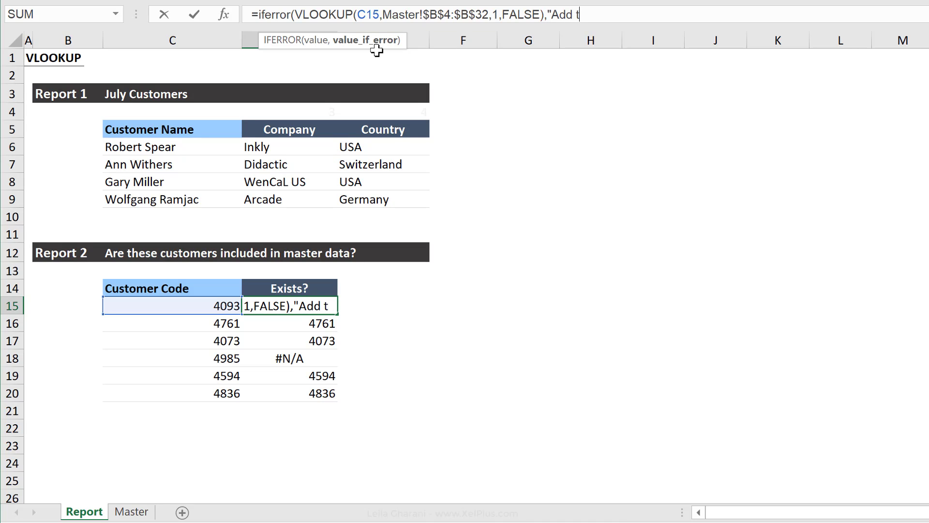
type("o a")
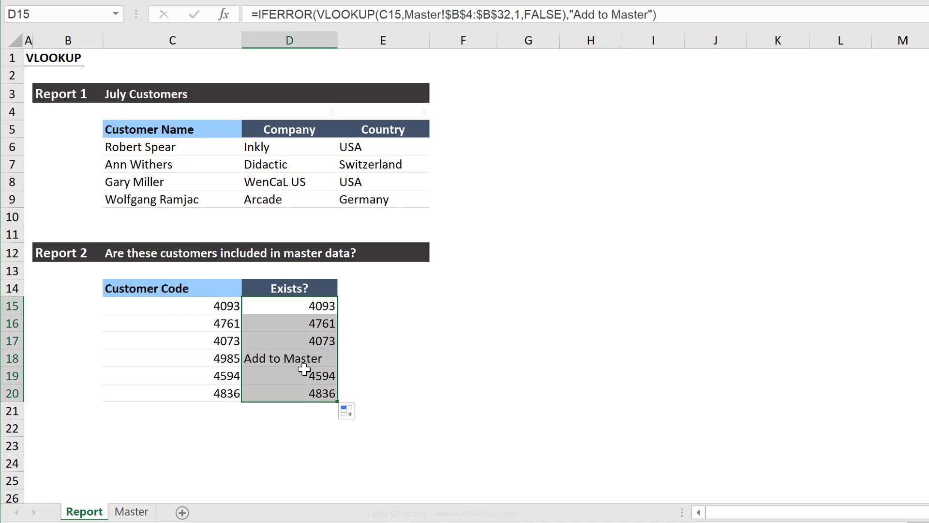
left_click(290, 358)
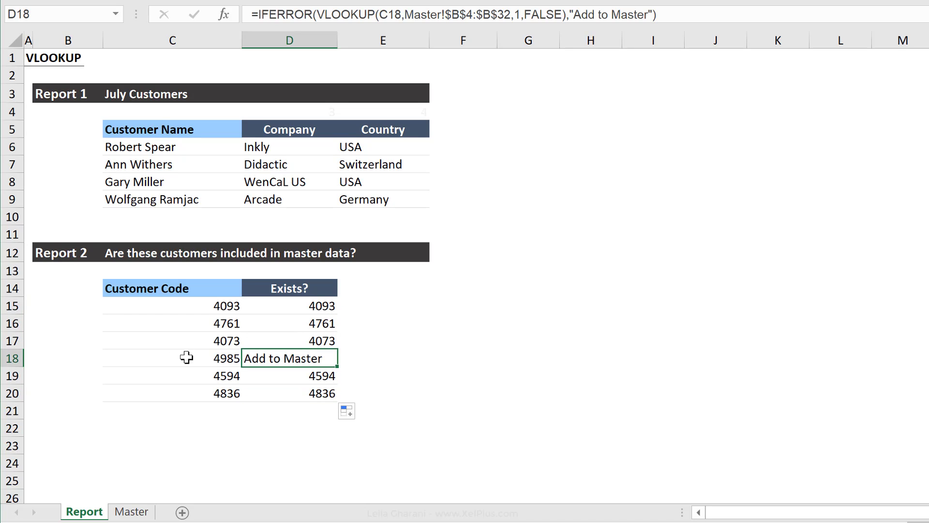